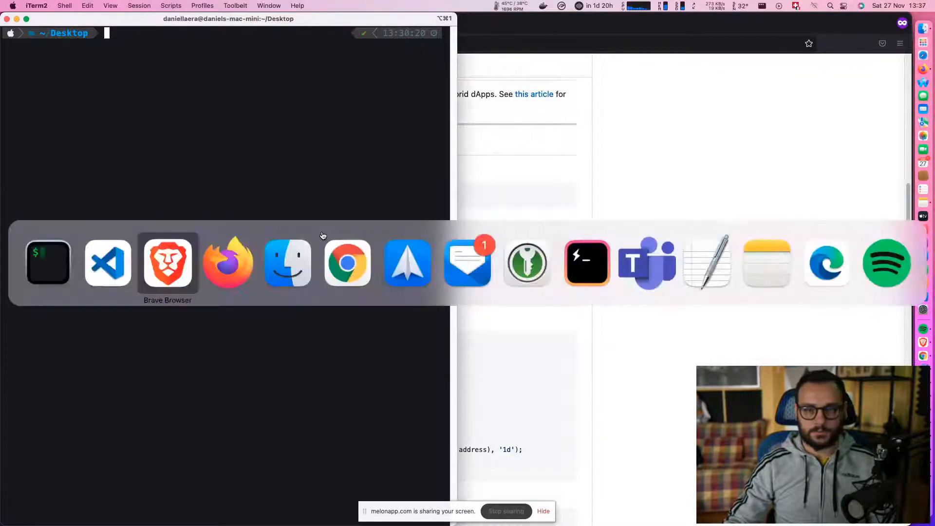
- Select 'npm i web3-token web3' in the web3-token README and switch back to iTerm2
{"action": "left_click", "coordinate": [168, 263]}
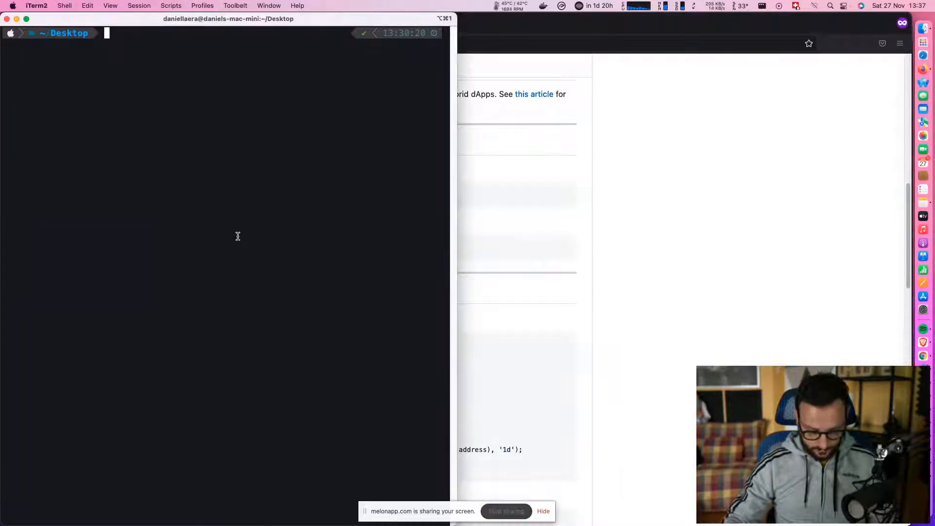
{"action": "type", "text": "npc cre"}
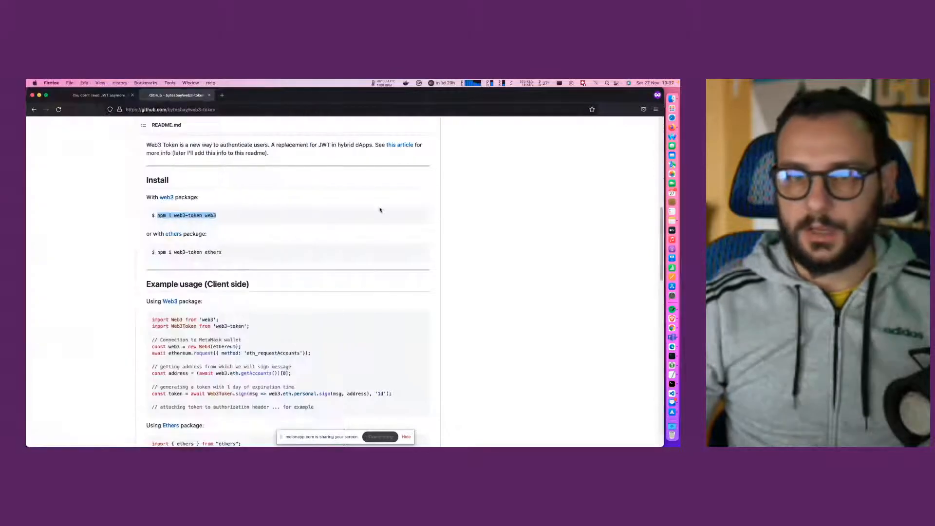
{"action": "mouse_move", "coordinate": [91, 225]}
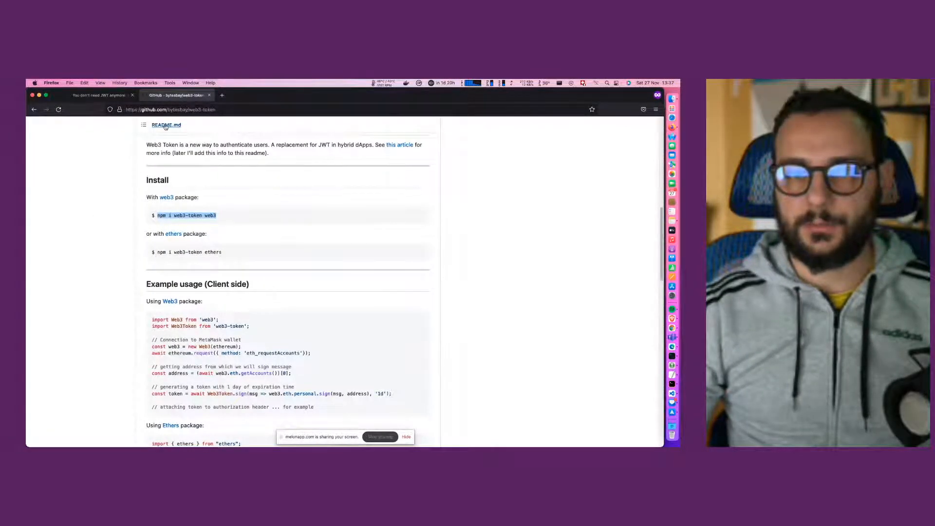
{"action": "left_click", "coordinate": [231, 223]}
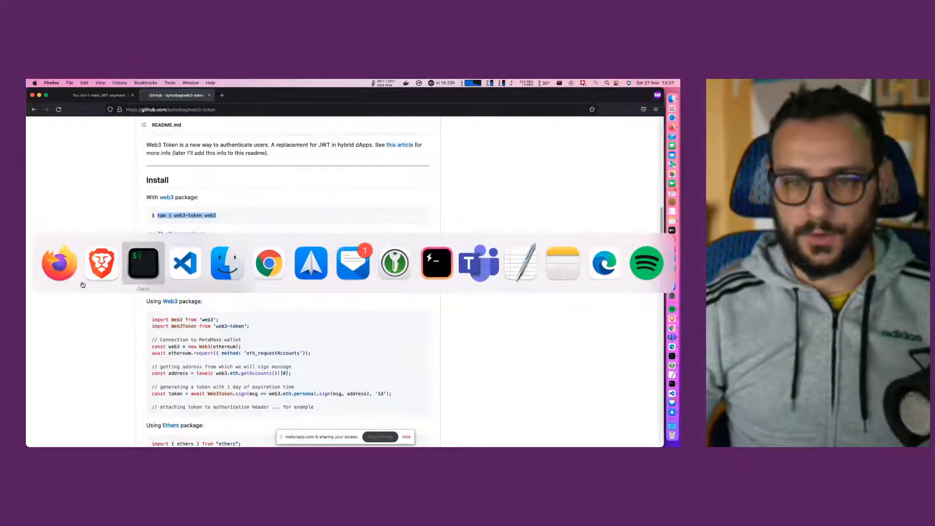
{"action": "left_click", "coordinate": [142, 262]}
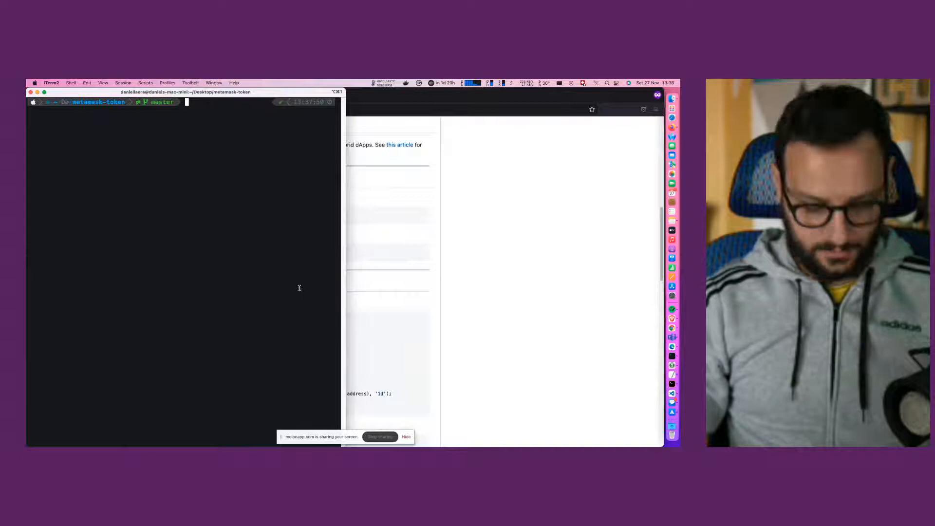
- Install the packages with 'npm i web3-token web3'
{"action": "type", "text": "npm i web3-token web3"}
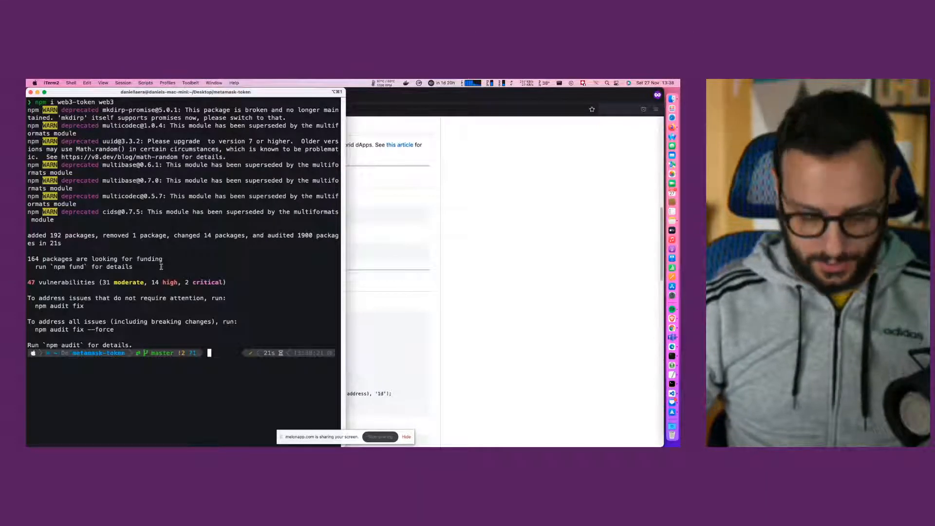
- Launch the React development server with 'npm run start'
{"action": "type", "text": "npm run start"}
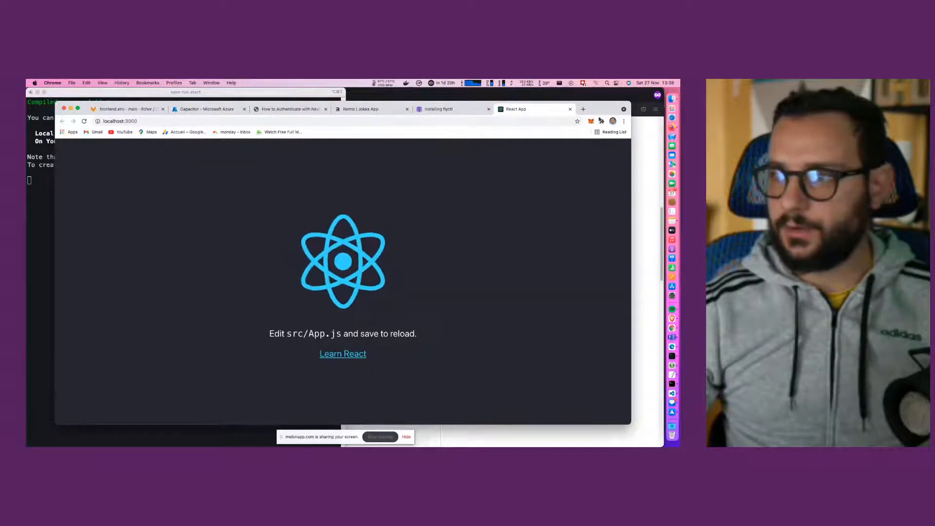
{"action": "left_click", "coordinate": [590, 121]}
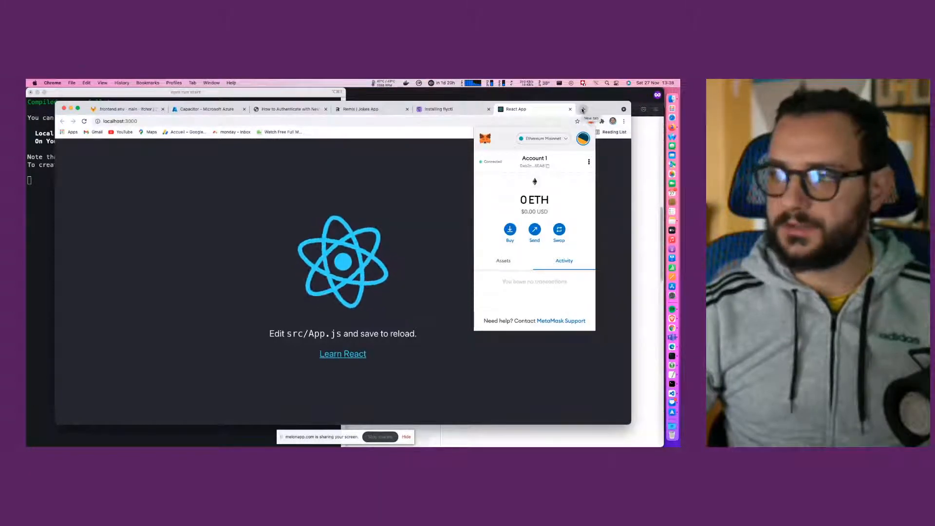
{"action": "left_click", "coordinate": [596, 109]}
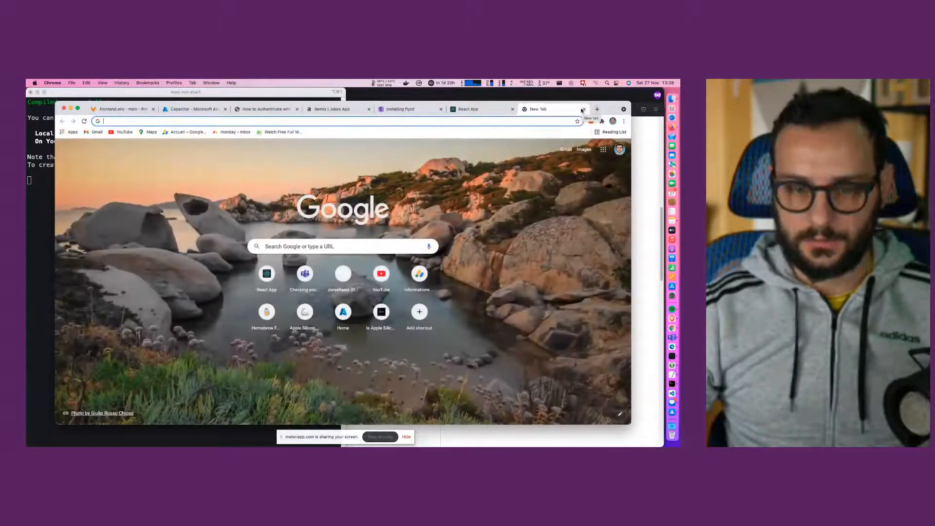
{"action": "type", "text": "metamask.io"}
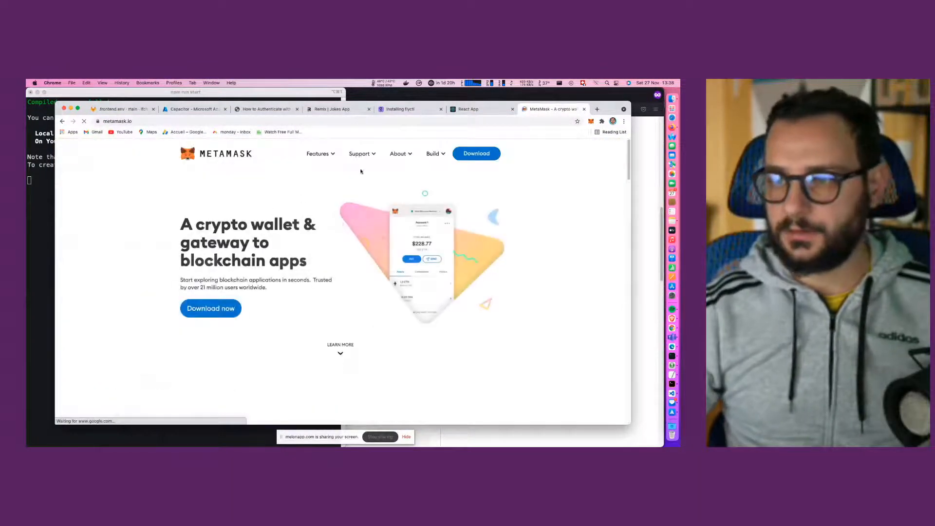
{"action": "left_click", "coordinate": [476, 153]}
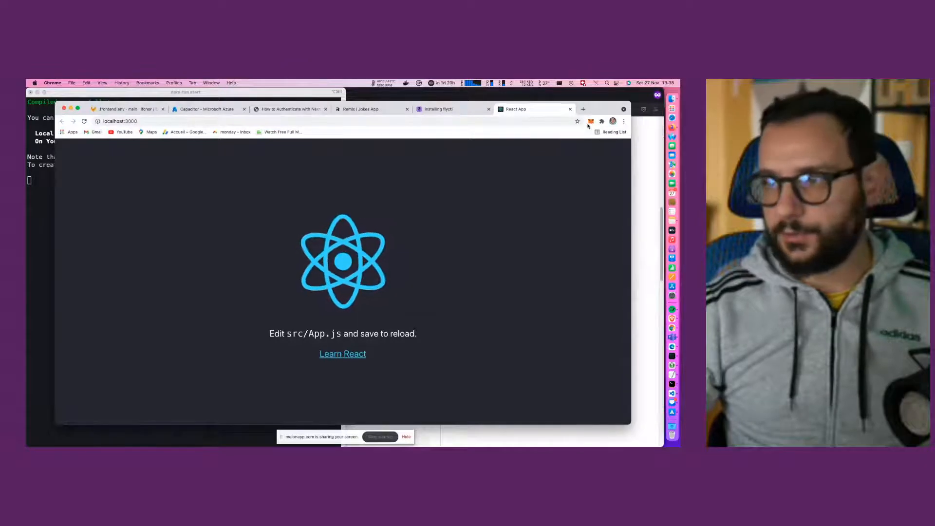
{"action": "left_click", "coordinate": [590, 121]}
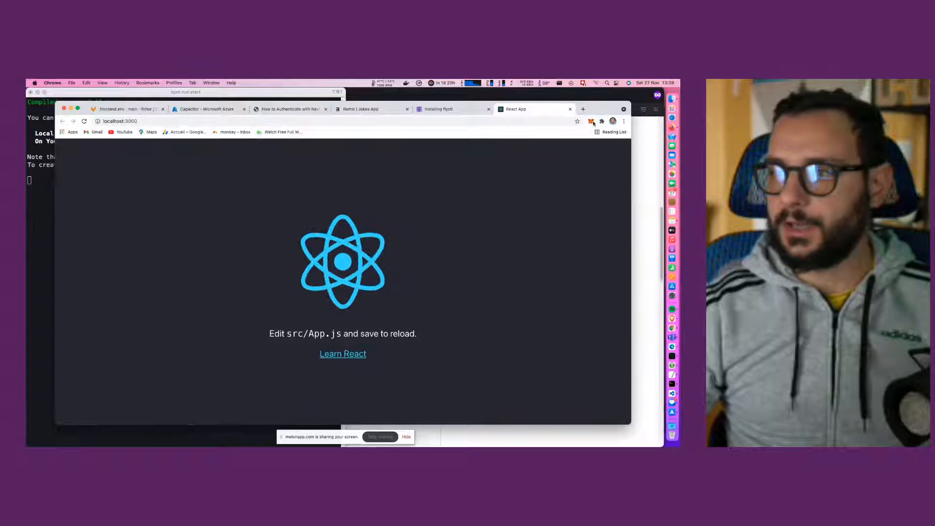
- Remove localhost:3000 from Account 1's connected sites in MetaMask, then confirm and dismiss
{"action": "left_click", "coordinate": [591, 121]}
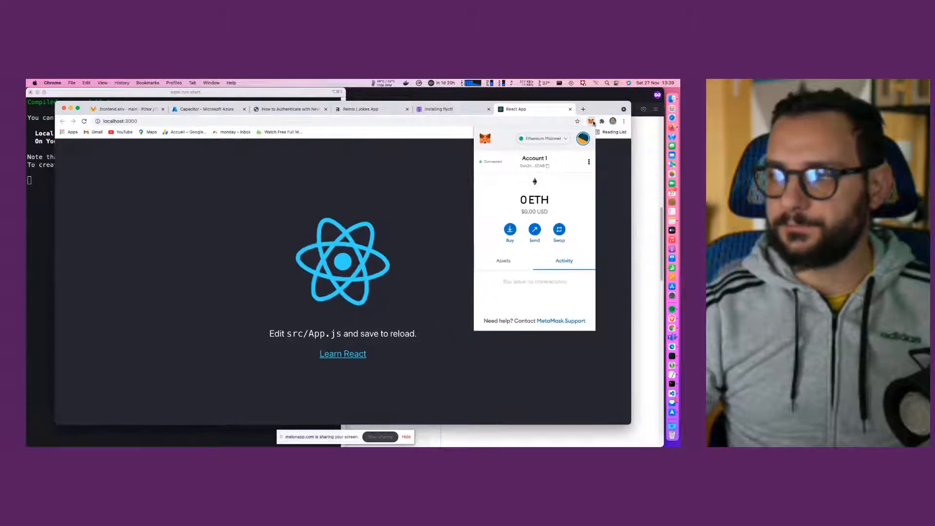
{"action": "left_click", "coordinate": [589, 161]}
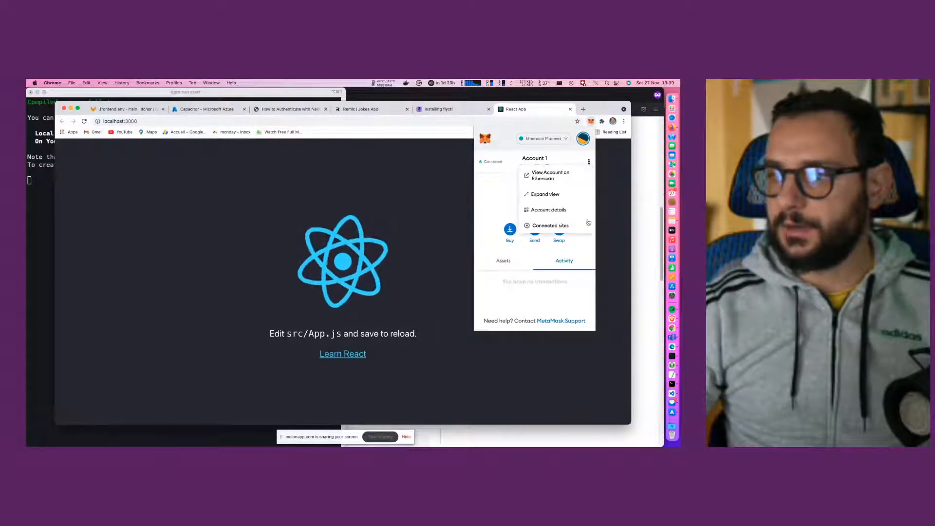
{"action": "left_click", "coordinate": [548, 225]}
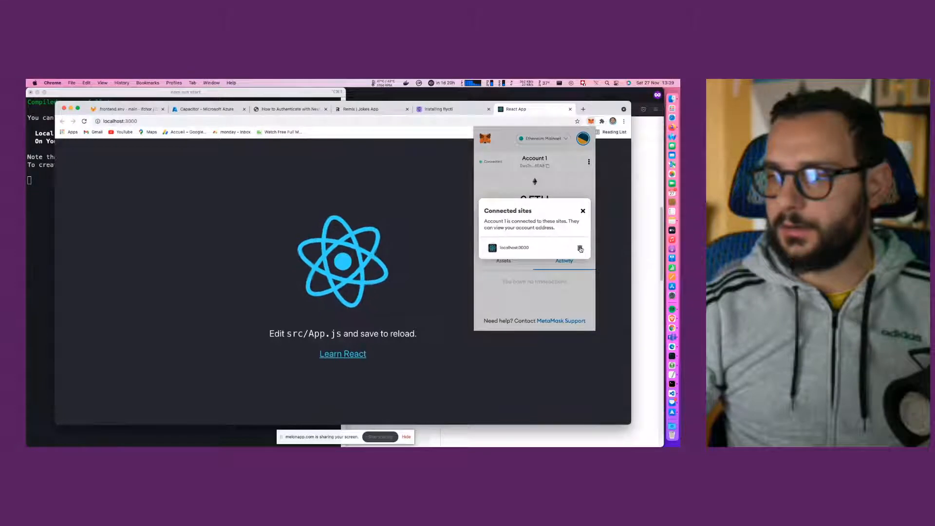
{"action": "left_click", "coordinate": [580, 248]}
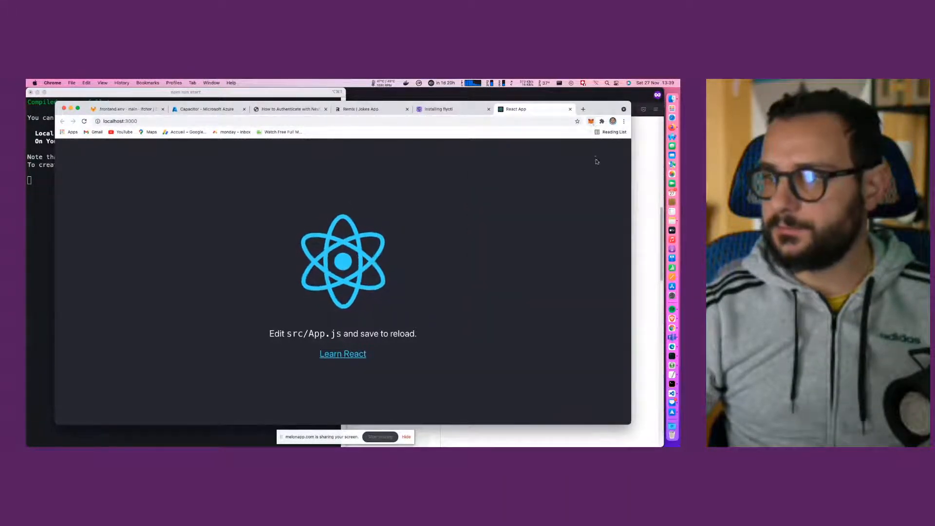
{"action": "left_click", "coordinate": [591, 121]}
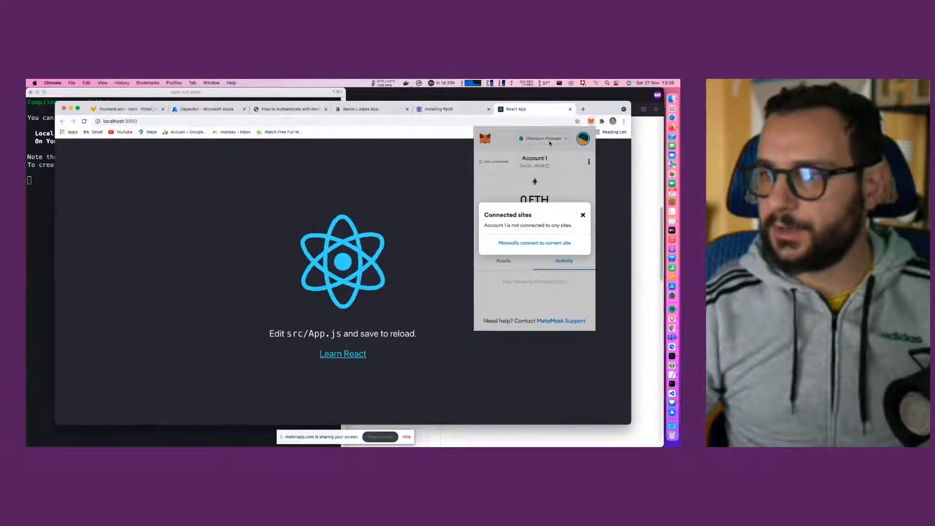
{"action": "left_click", "coordinate": [584, 215]}
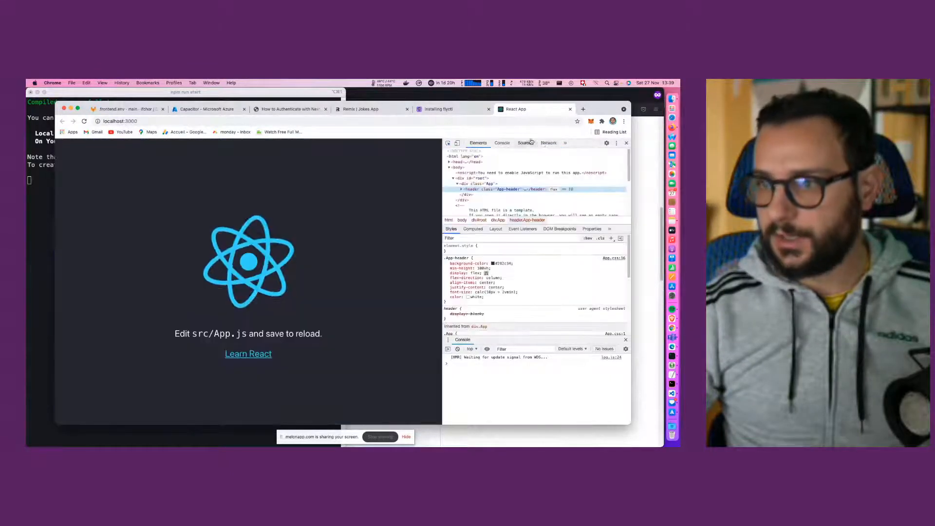
- Switch Chrome DevTools to the Console tab beside the React app
{"action": "left_click", "coordinate": [548, 143]}
{"action": "type", "text": "code ."}
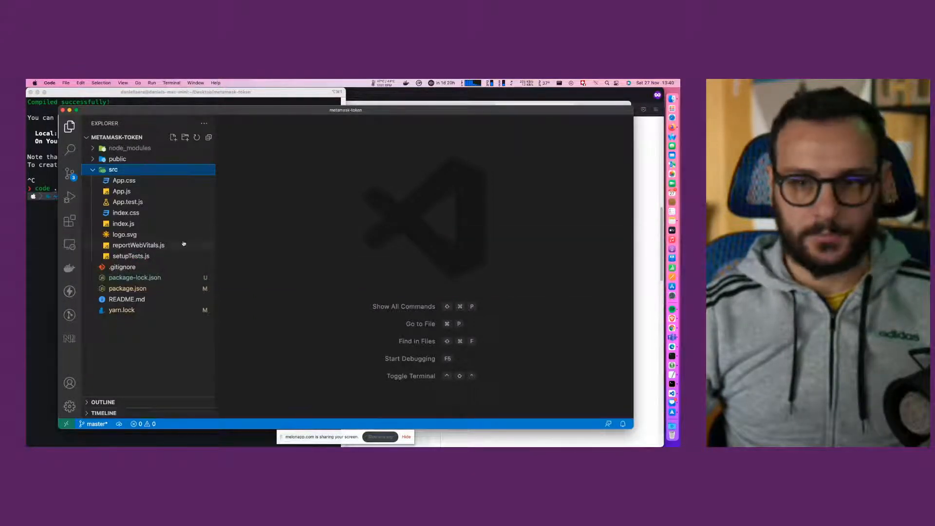
- Replace the starter header markup in App.js with an empty <button></button>
{"action": "left_click", "coordinate": [122, 191]}
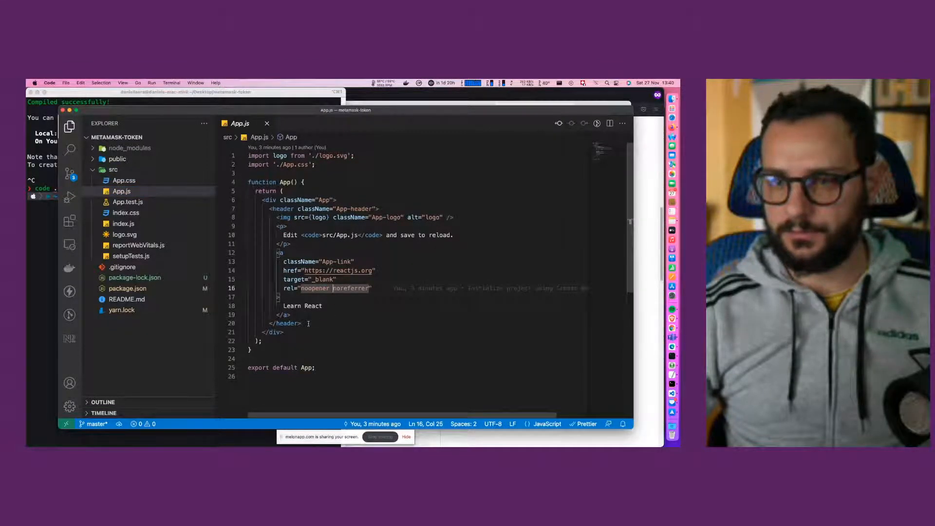
{"action": "left_click_drag", "start_coordinate": [270, 209], "coordinate": [302, 324]}
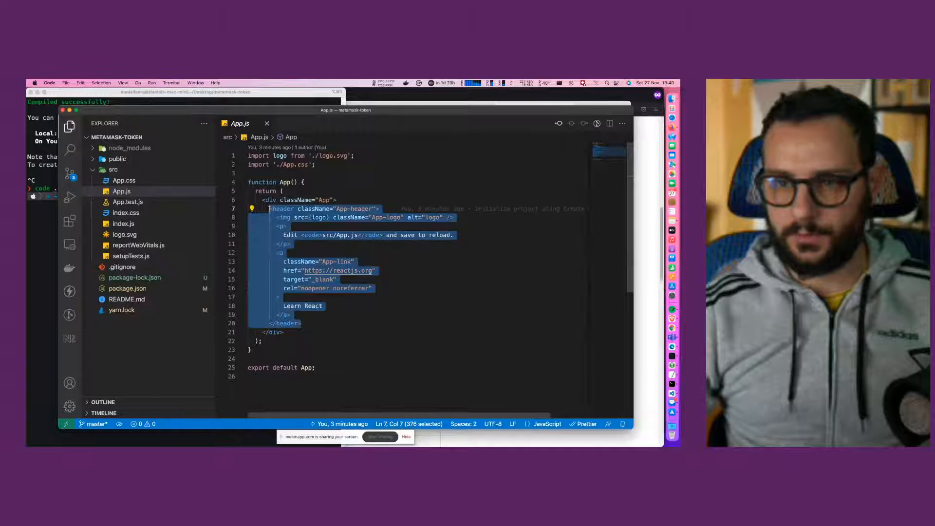
{"action": "type", "text": "button"}
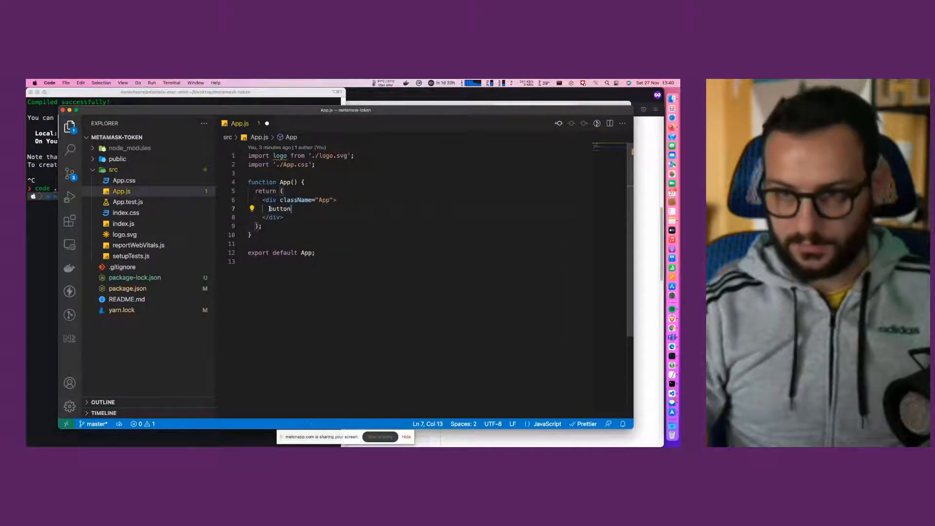
{"action": "key", "text": "Backspace"}
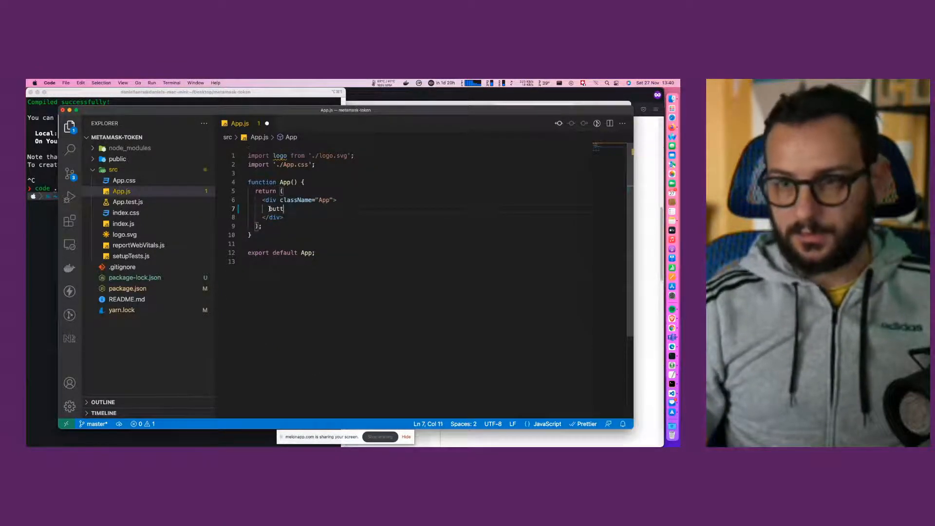
{"action": "key", "text": "Backspace"}
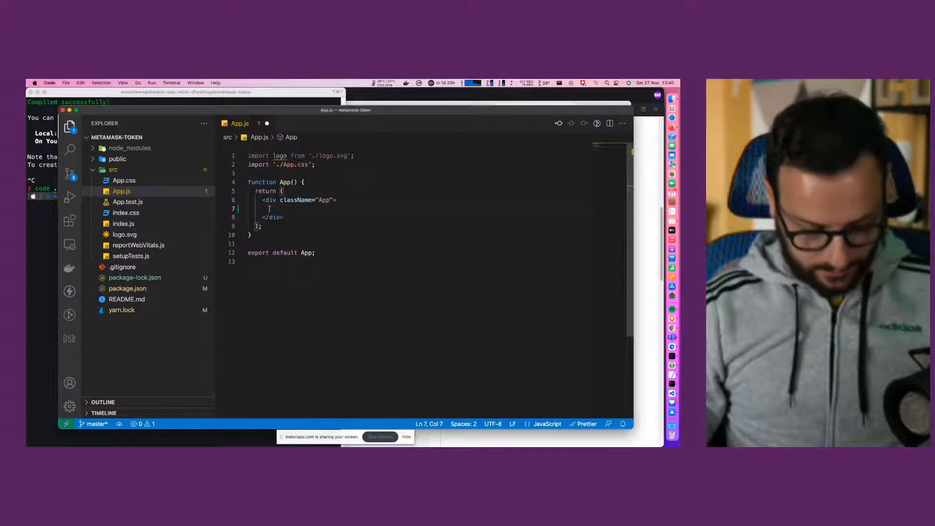
{"action": "type", "text": "<button></button>"}
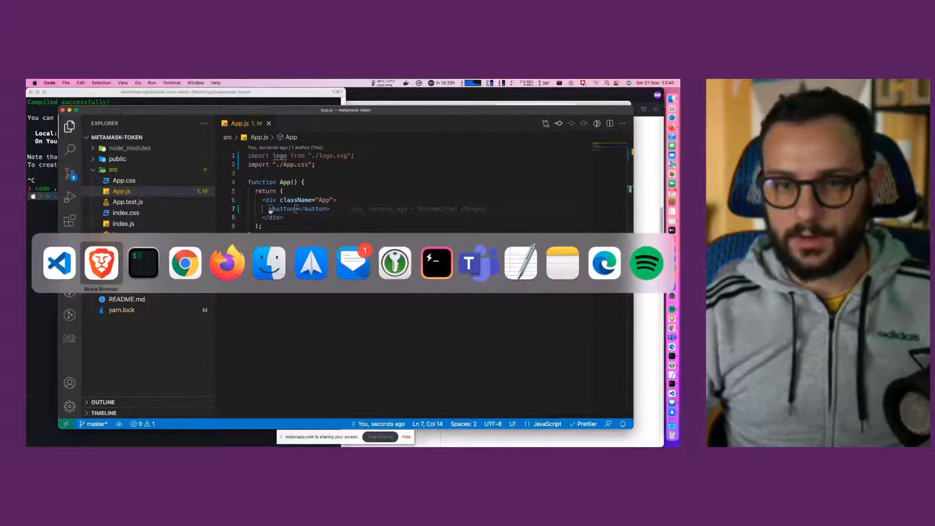
{"action": "left_click", "coordinate": [185, 263]}
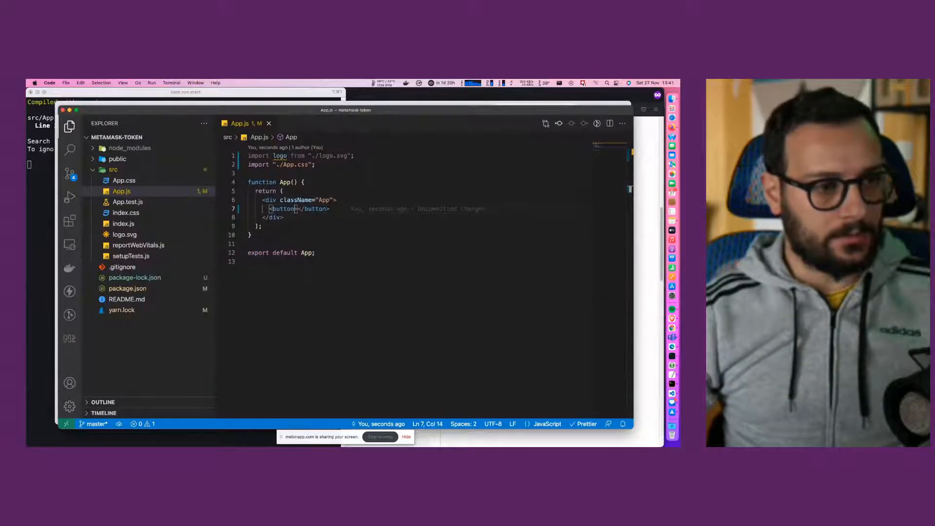
- Type const test = async () => { below the imports, above function App()
{"action": "left_click", "coordinate": [310, 164]}
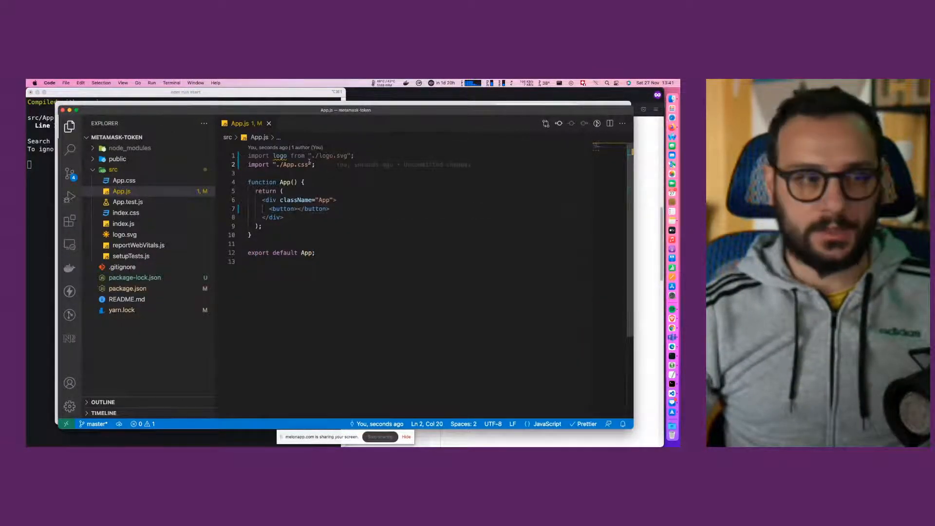
{"action": "type", "text": "const"}
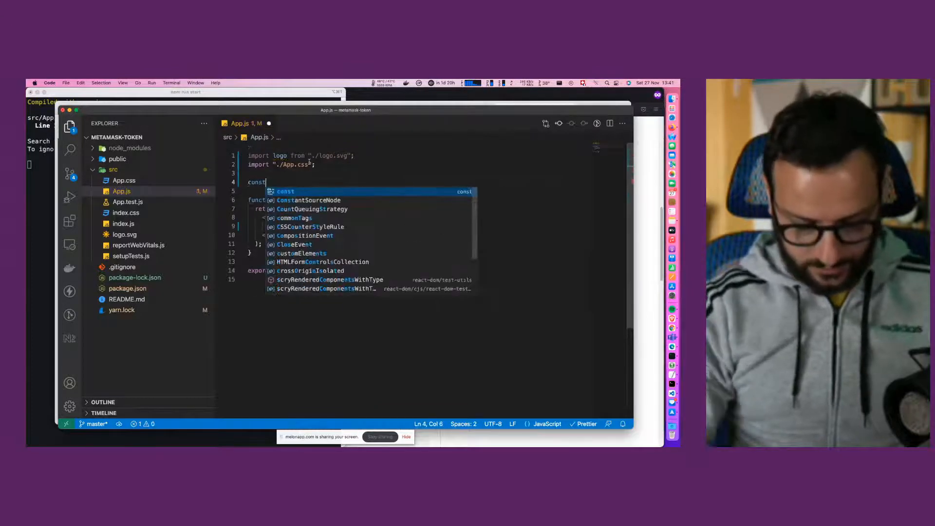
{"action": "type", "text": "test () async"}
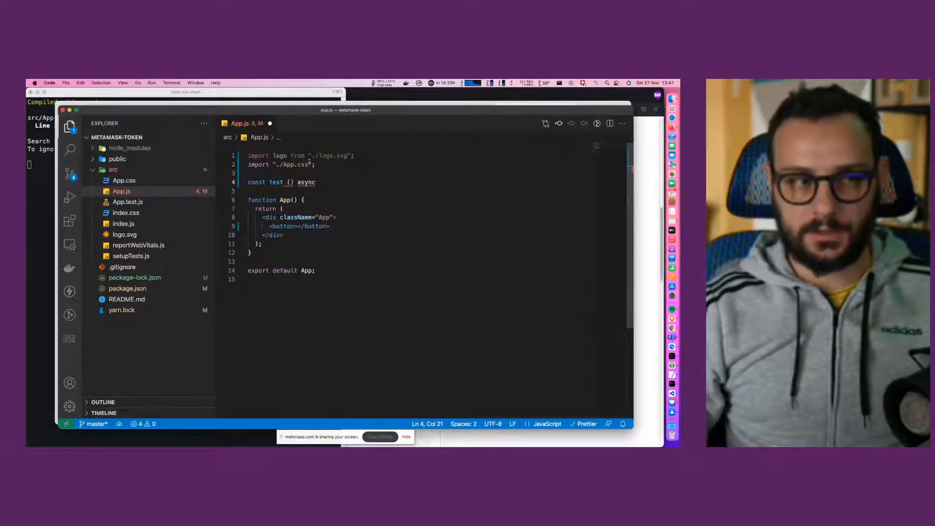
{"action": "type", "text": "()"}
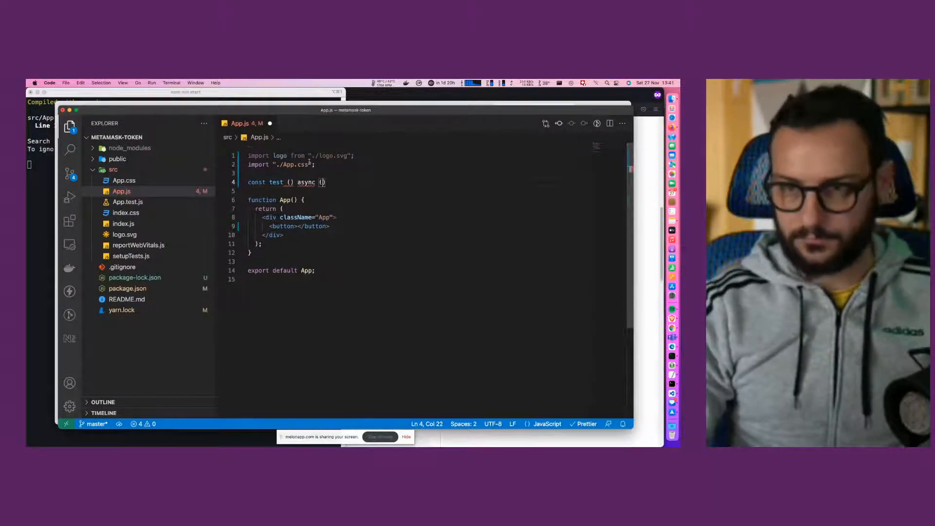
{"action": "key", "text": "Backspace"}
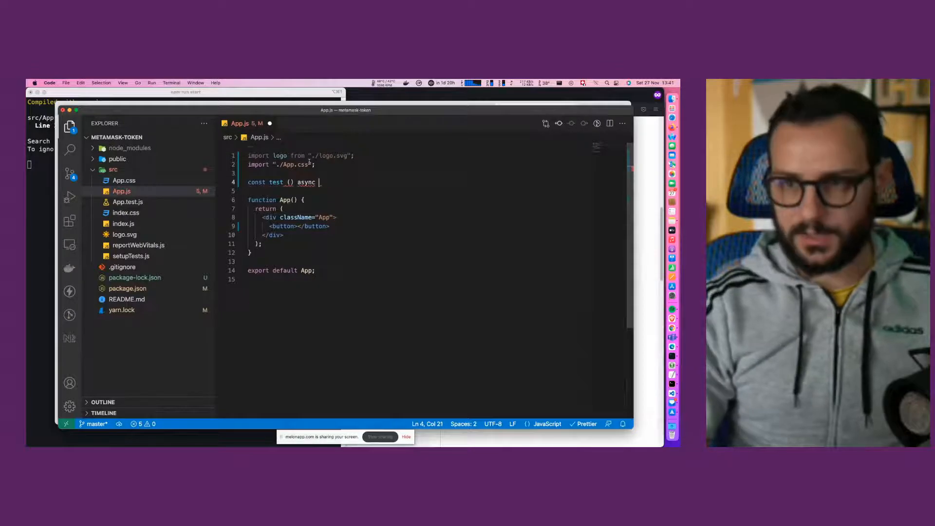
{"action": "key", "text": "Backspace"}
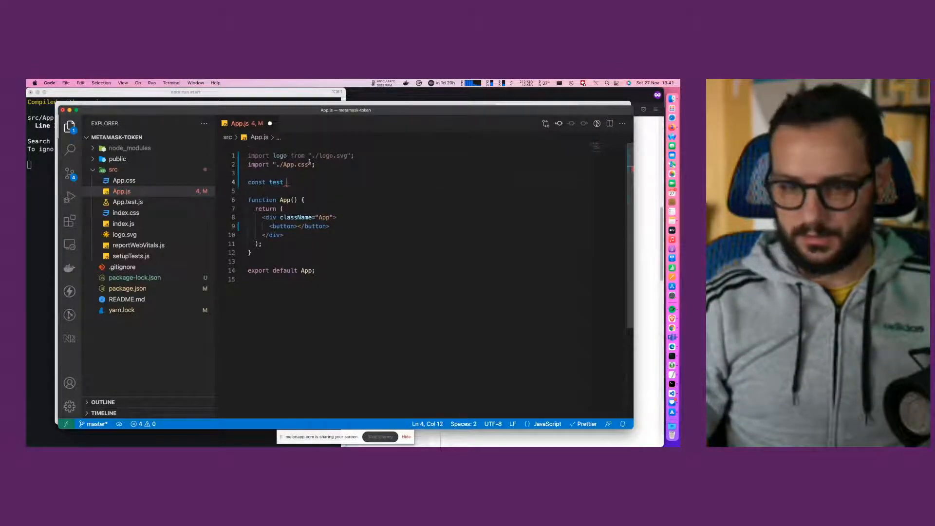
{"action": "type", "text": "= async"}
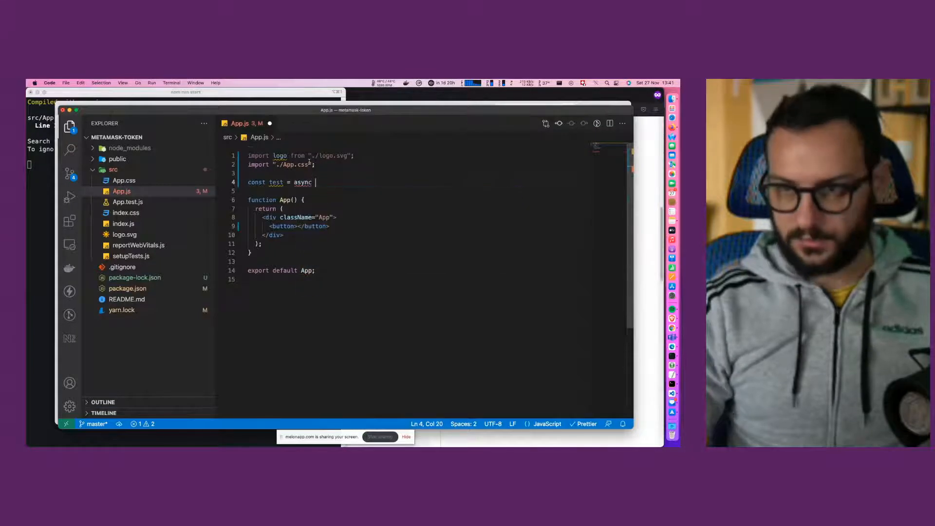
{"action": "type", "text": "() =>"}
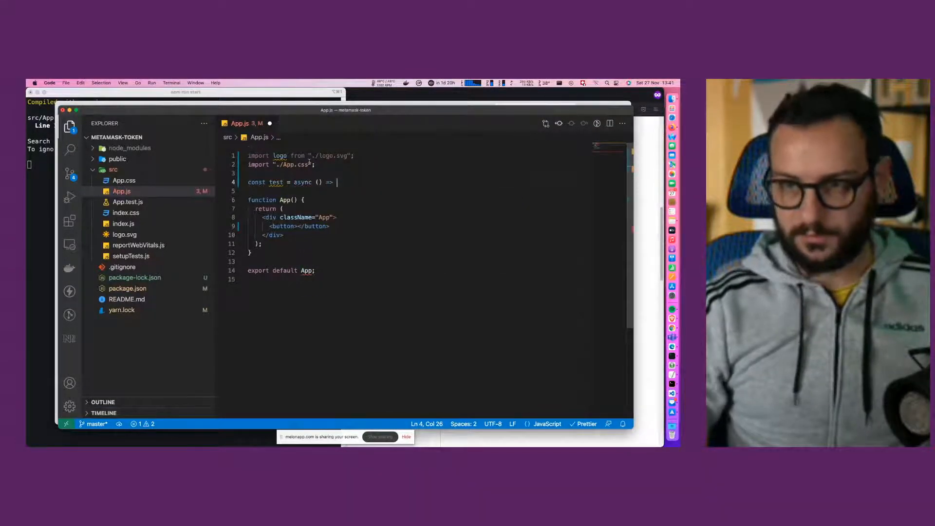
{"action": "type", "text": "{"}
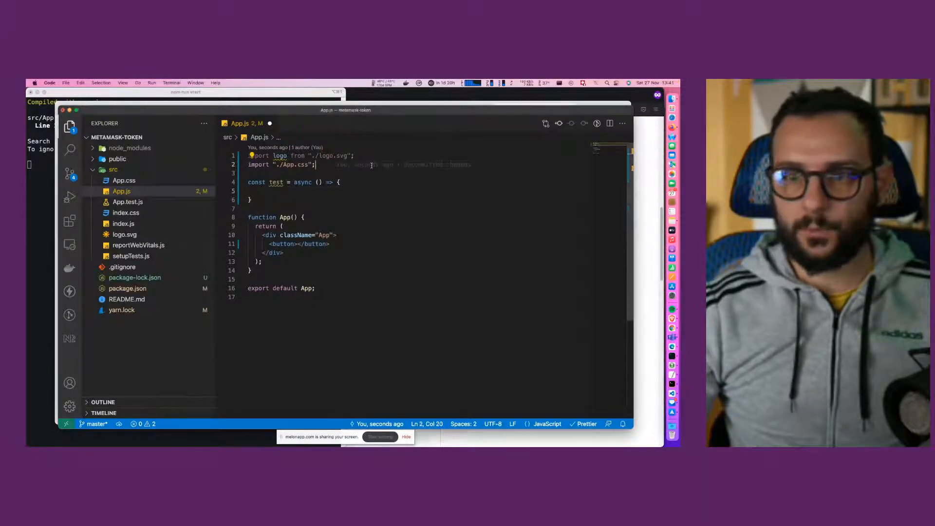
- Add import Web3 from 'web3' and import Web3Token from 'web3-token'
{"action": "type", "text": "i"}
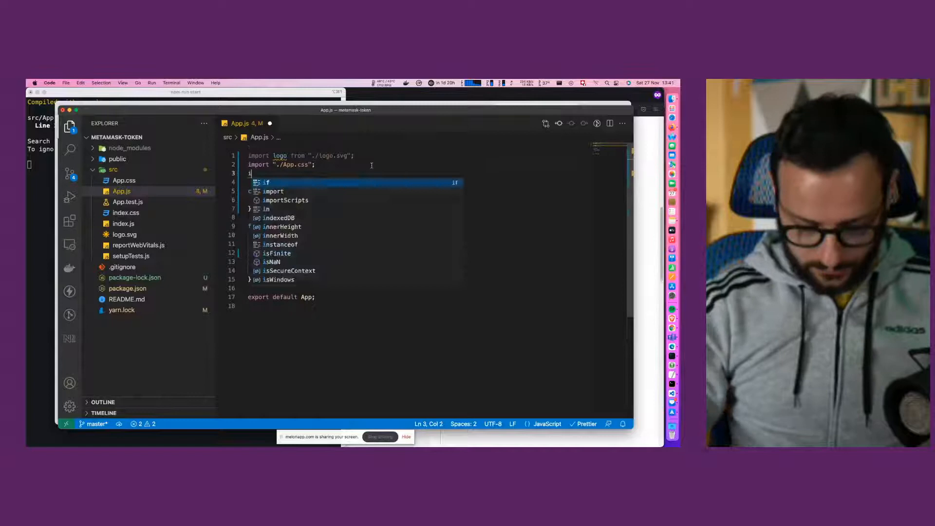
{"action": "type", "text": "mport Web3 from"}
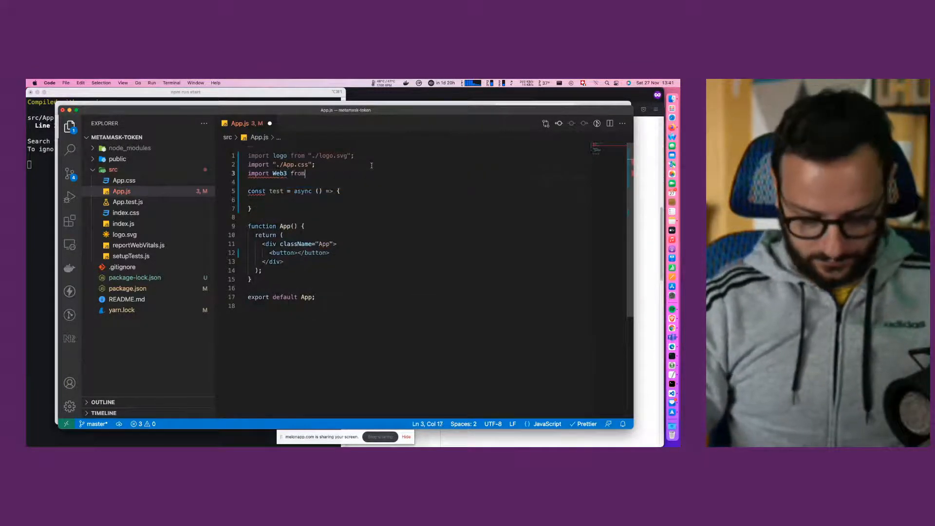
{"action": "type", "text": "'web3"}
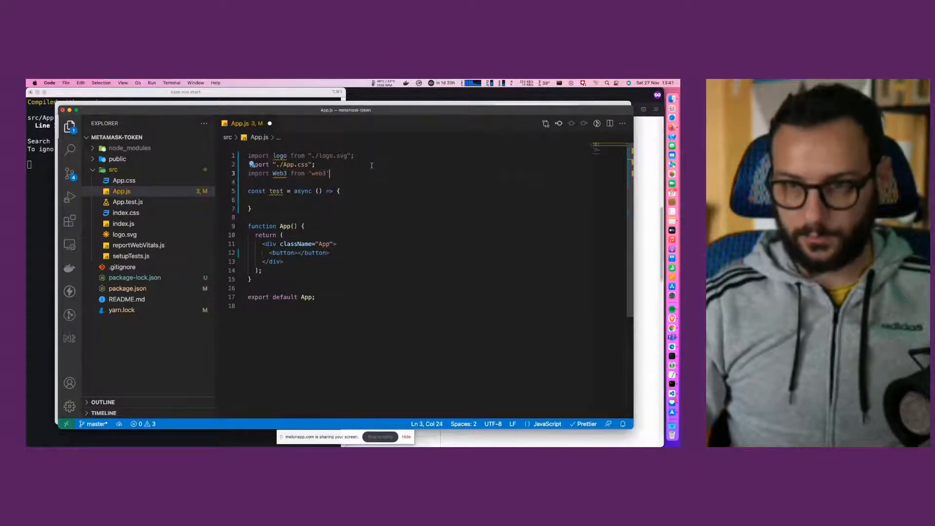
{"action": "type", "text": "import Web3Token fro"}
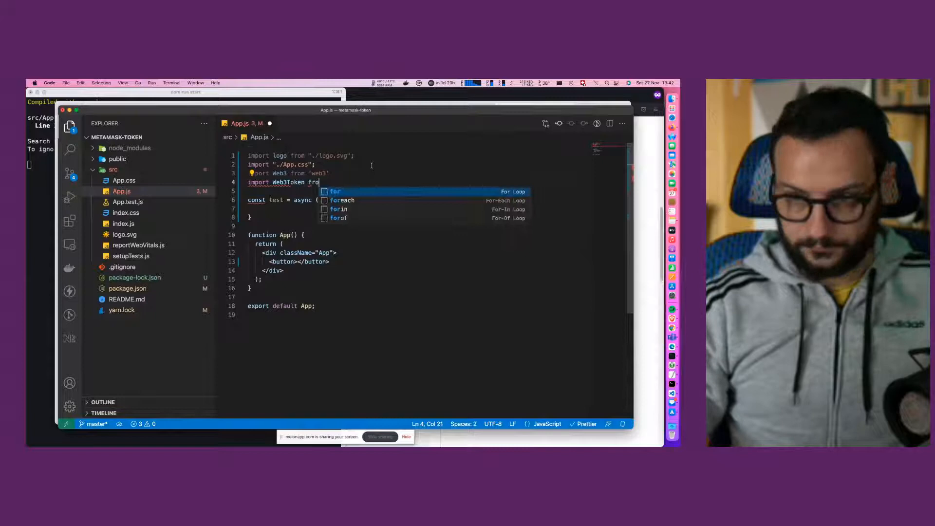
{"action": "type", "text": "'web"}
{"action": "left_click", "coordinate": [436, 209]}
{"action": "type", "text": "const web3 ="}
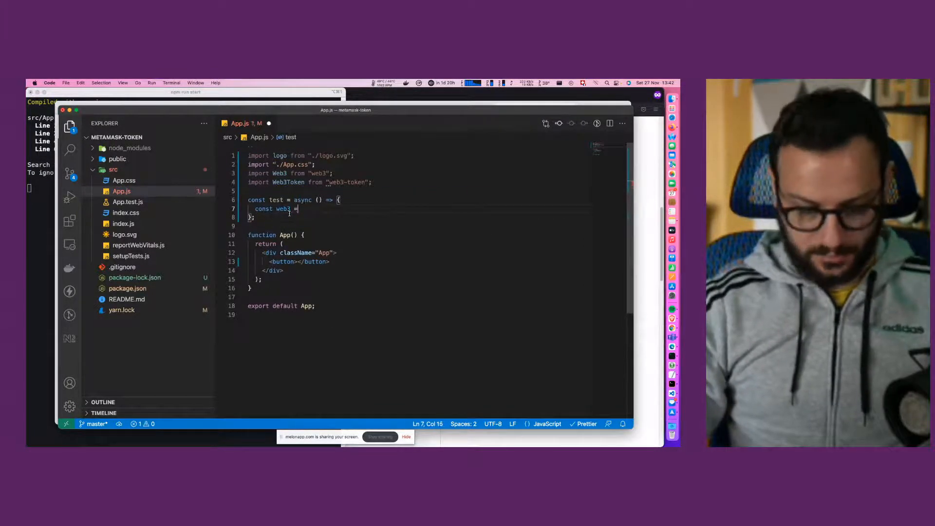
- Inside test, write const web3 = new Web3(window.ethereum)
{"action": "type", "text": "new Web3("}
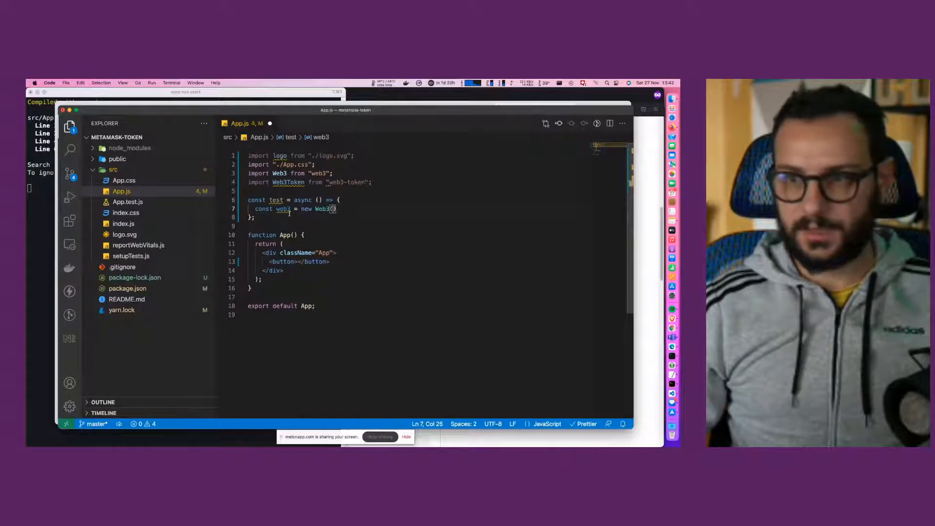
{"action": "type", "text": "window"}
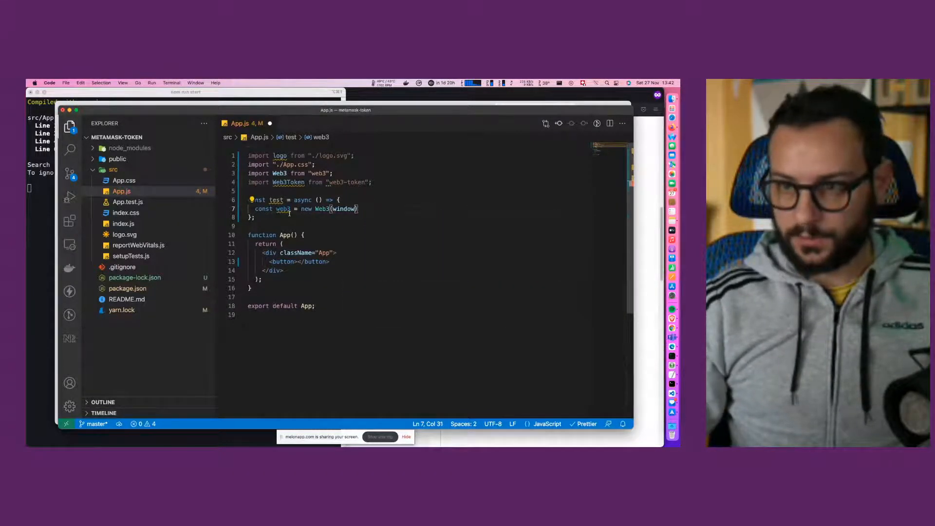
{"action": "type", "text": ".et"}
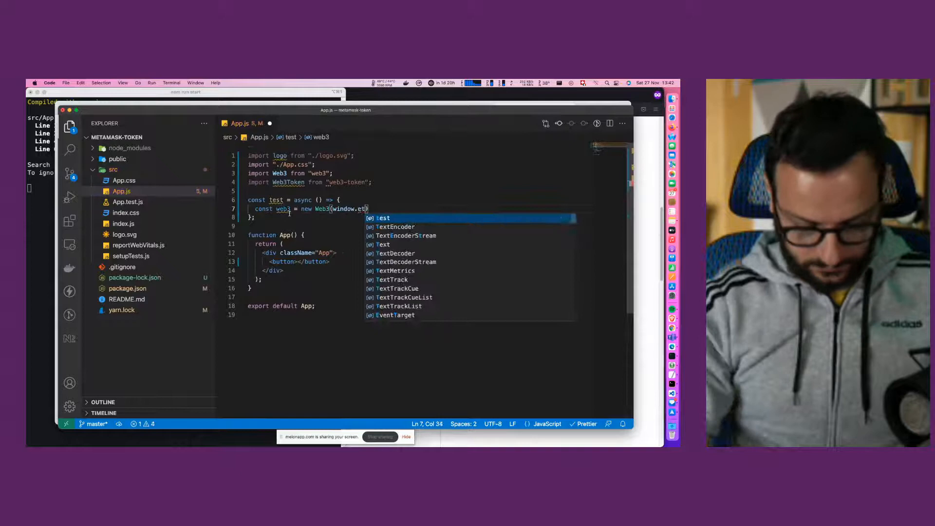
{"action": "type", "text": "hereum"}
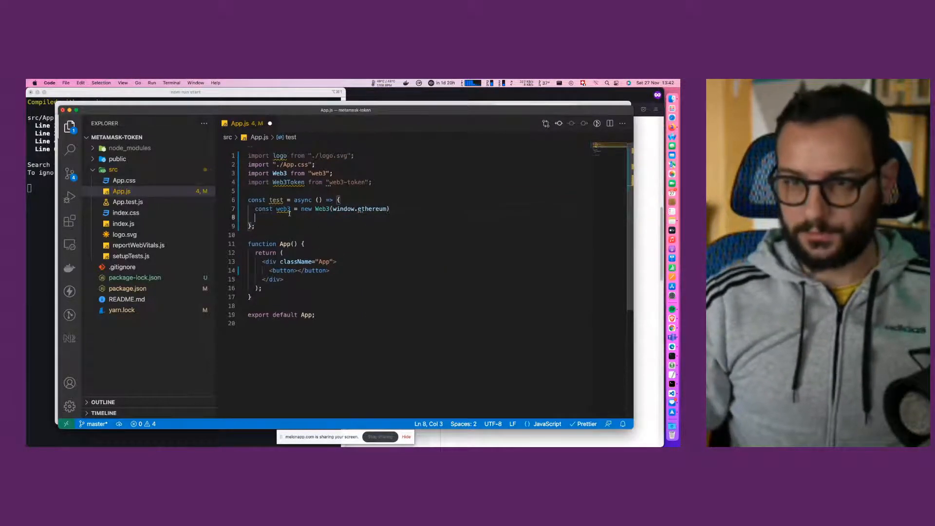
- Add await window.ethereum.request({ method: 'eth_requestAccounts' }) after the Web3 instance
{"action": "type", "text": "await"}
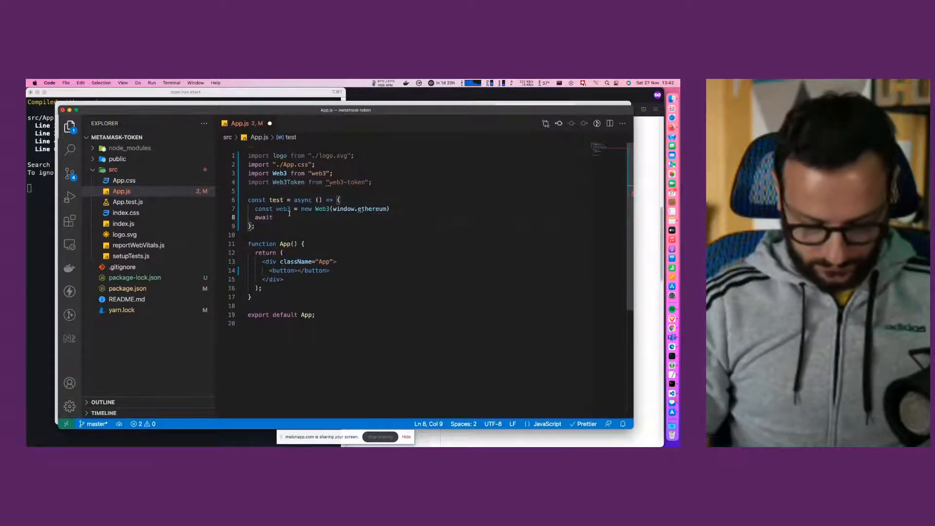
{"action": "type", "text": "window"}
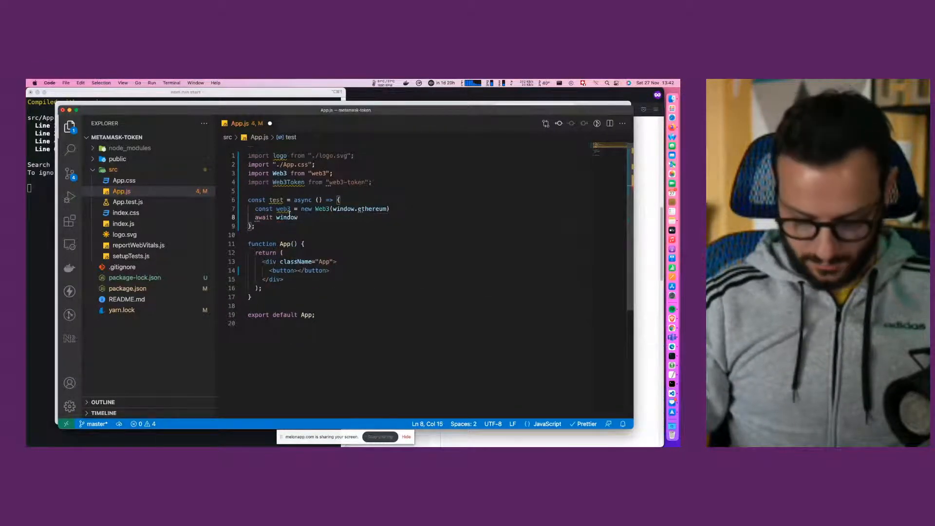
{"action": "type", "text": ".ethereum.reques"}
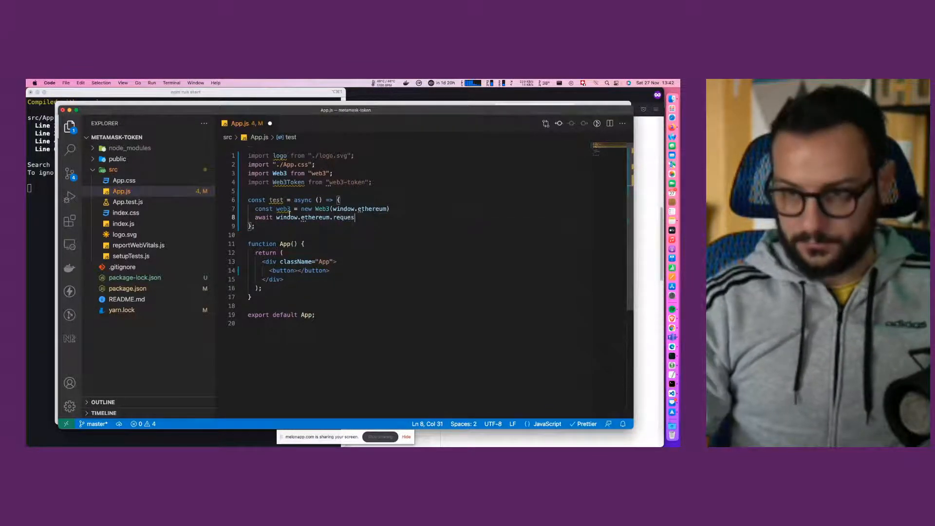
{"action": "type", "text": "t()"}
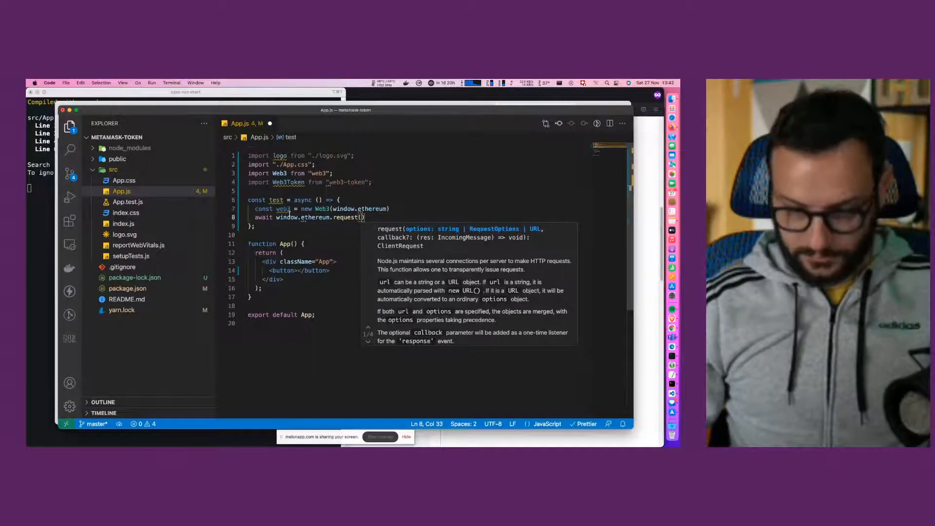
{"action": "type", "text": "{"}
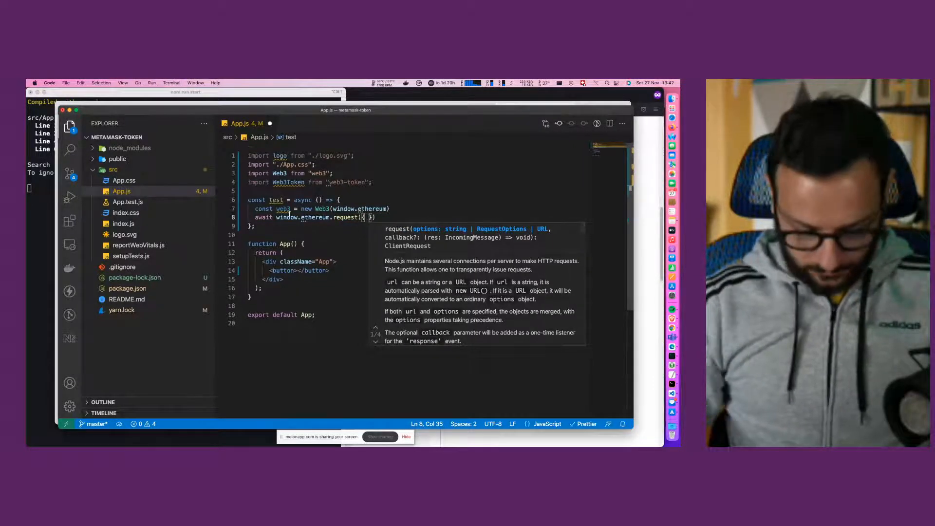
{"action": "type", "text": "method: '"}
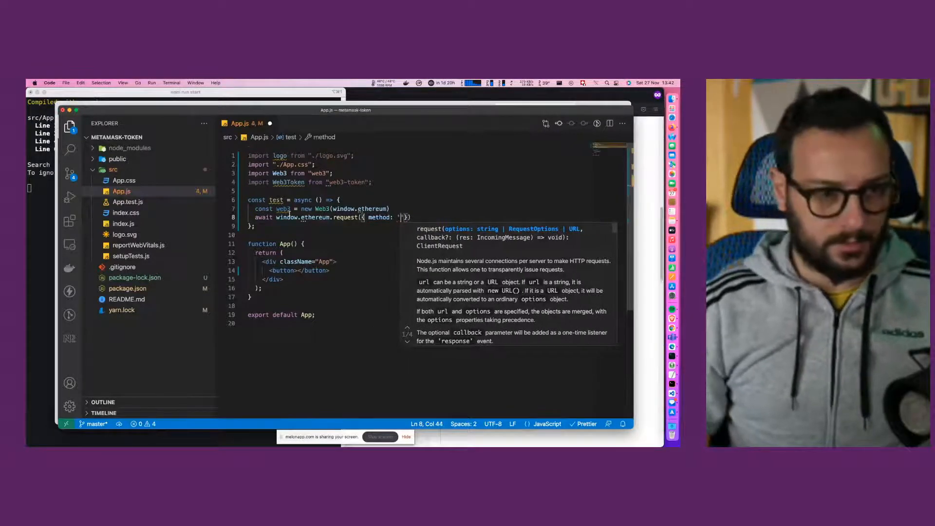
{"action": "type", "text": "eth-"}
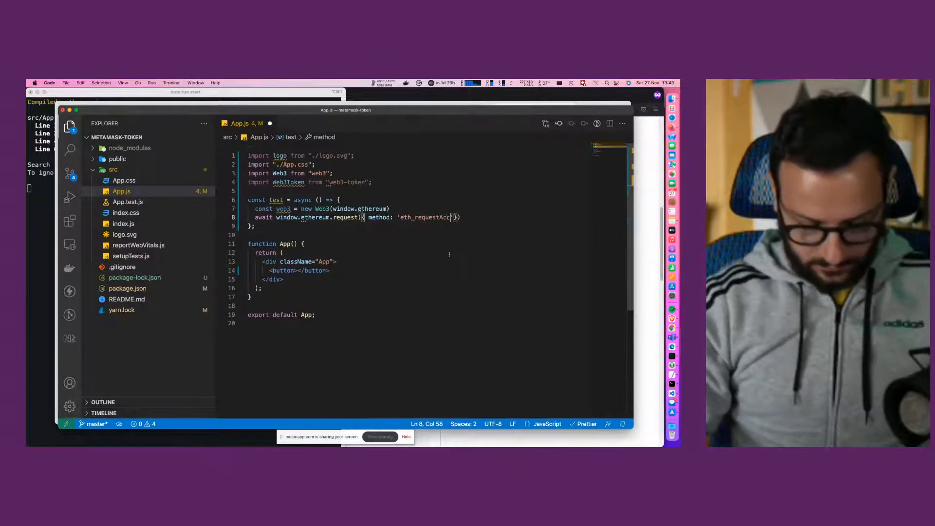
{"action": "type", "text": "ounts"}
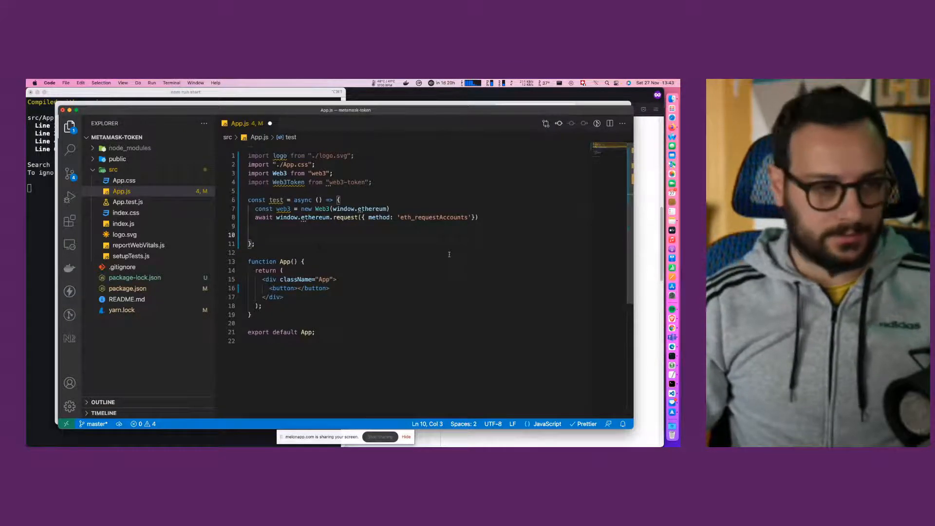
- Add const your_address = (await web3.eth.getAccounts())[0] and save to apply Prettier formatting
{"action": "type", "text": "const"}
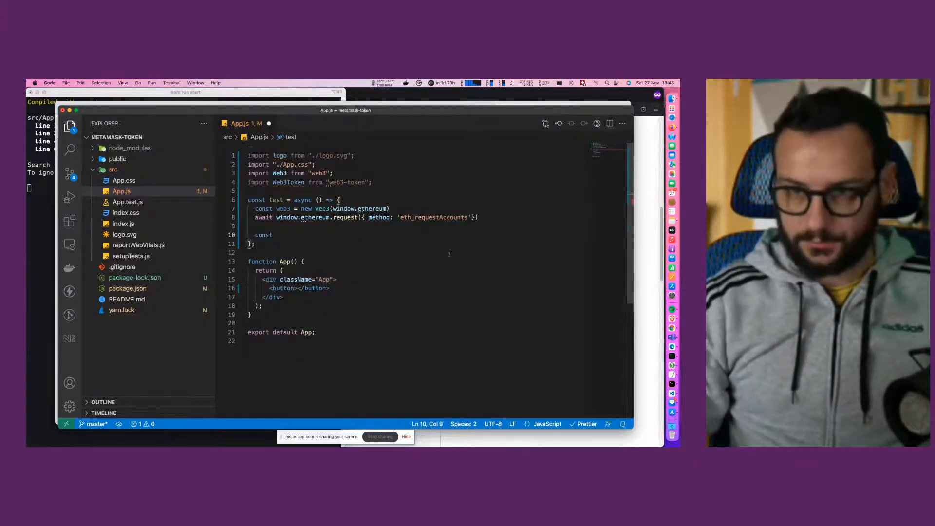
{"action": "type", "text": "your"}
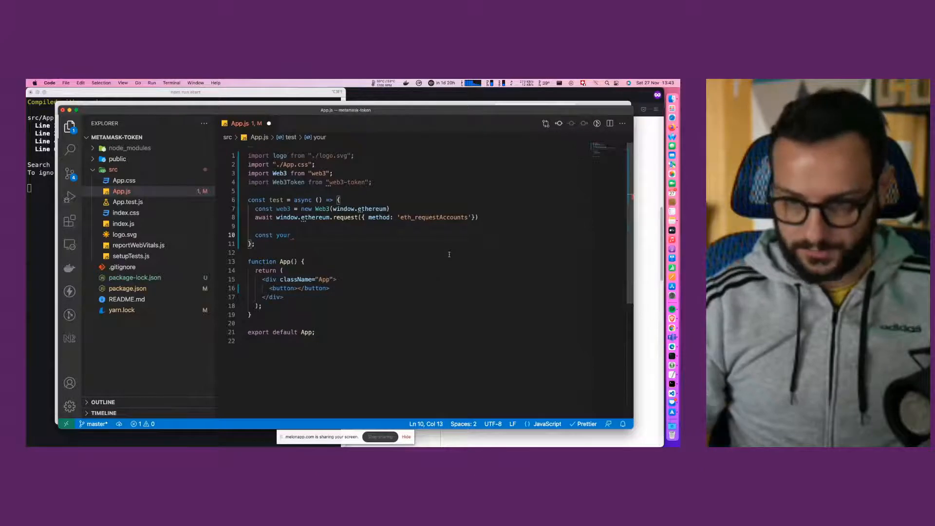
{"action": "type", "text": "_ad"}
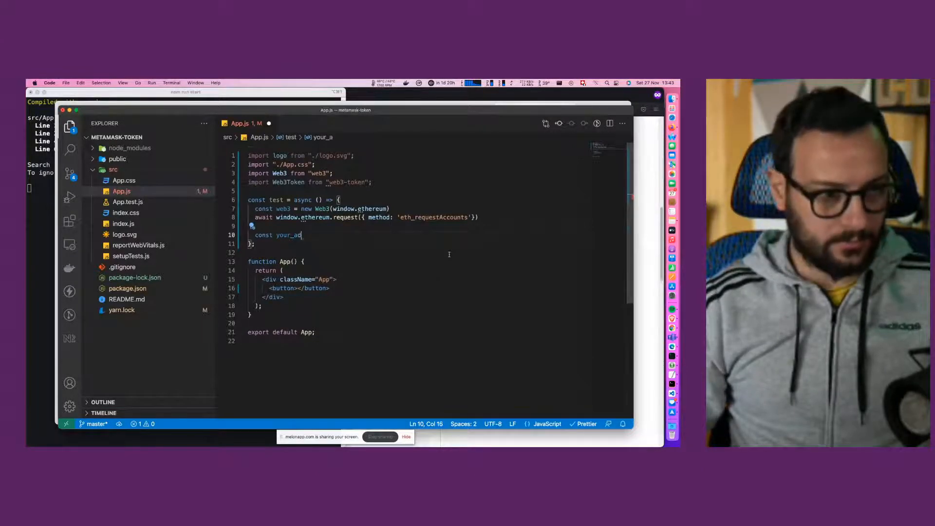
{"action": "type", "text": "dress = ("}
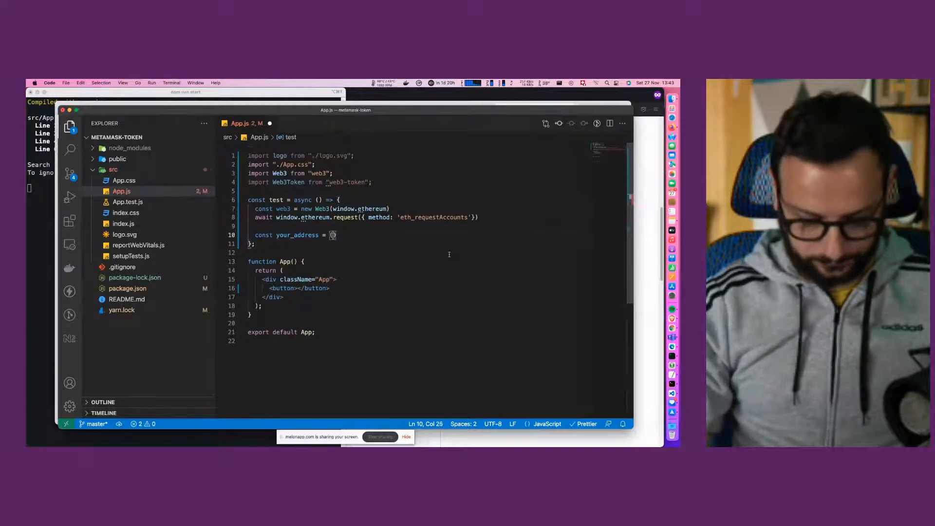
{"action": "type", "text": "await"}
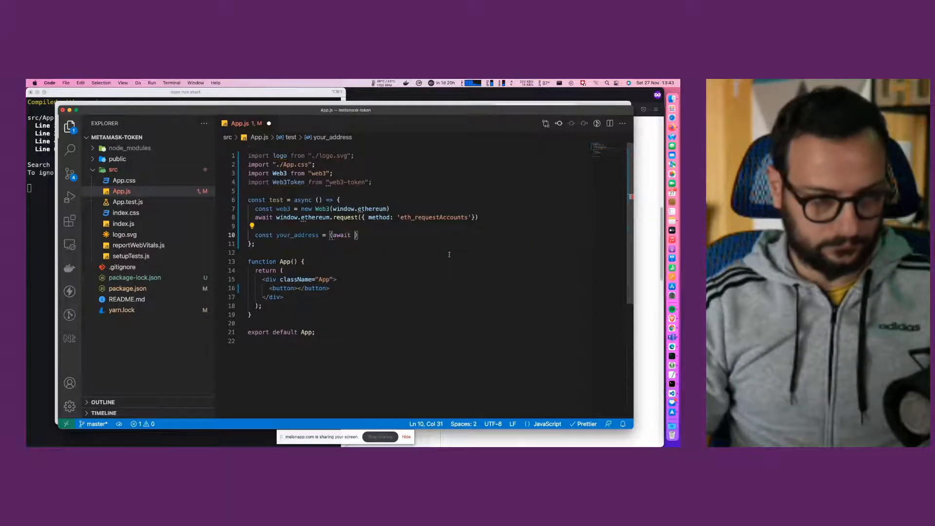
{"action": "type", "text": "web3"}
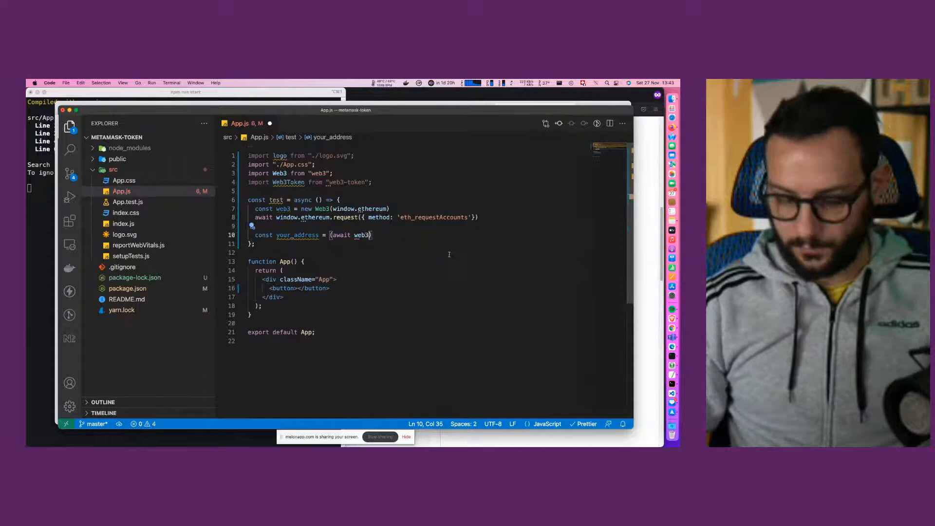
{"action": "type", "text": ".e"}
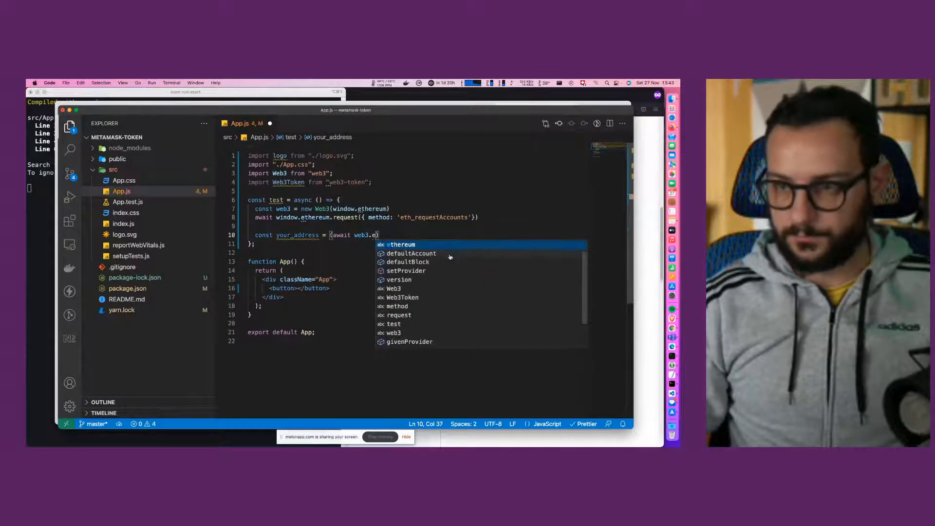
{"action": "type", "text": "th.getAccounts"}
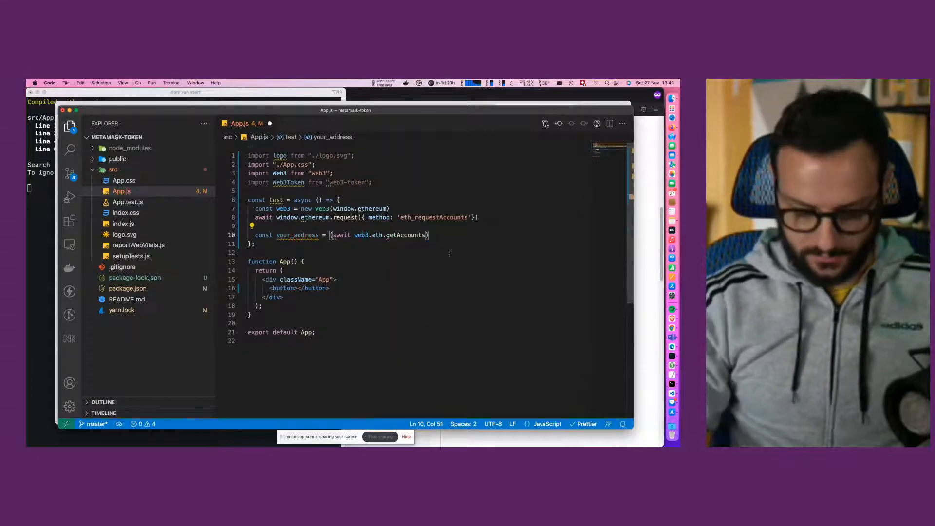
{"action": "type", "text": "()"}
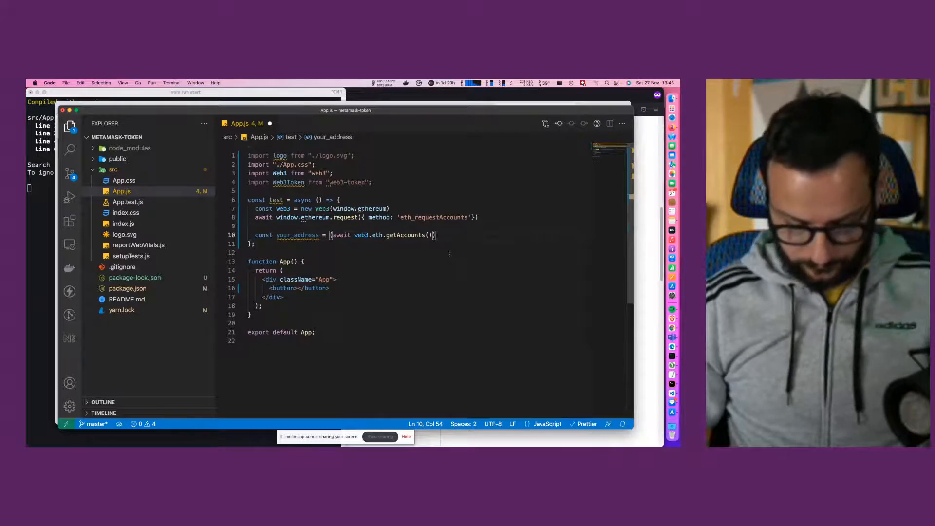
{"action": "type", "text": "[0]"}
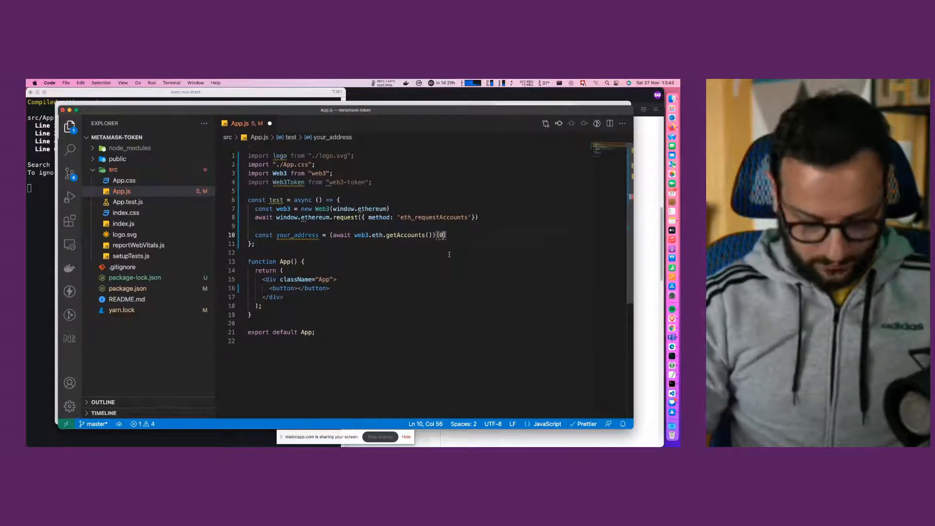
{"action": "key", "text": "cmd+s"}
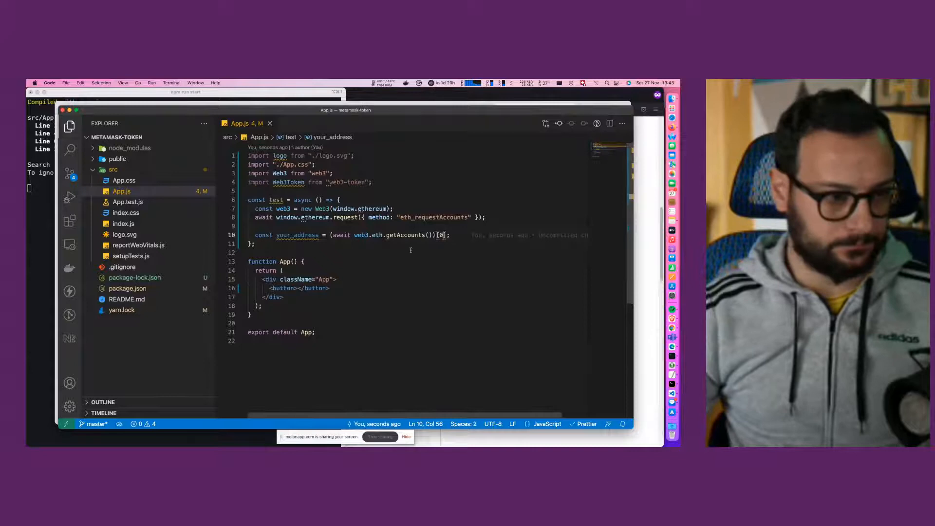
{"action": "key", "text": "enter"}
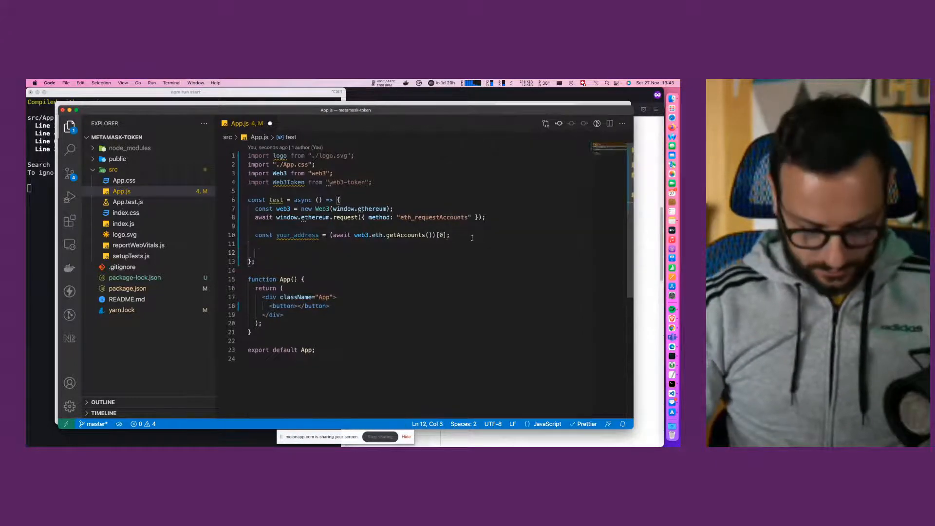
- Type const token = await Web3Token.sign( and check the Web3Token import name
{"action": "type", "text": "const token ="}
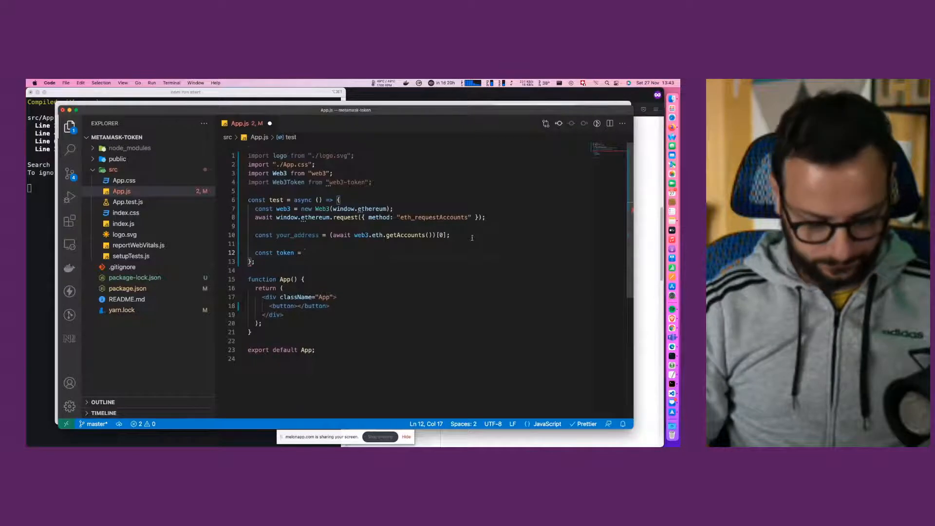
{"action": "type", "text": "await"}
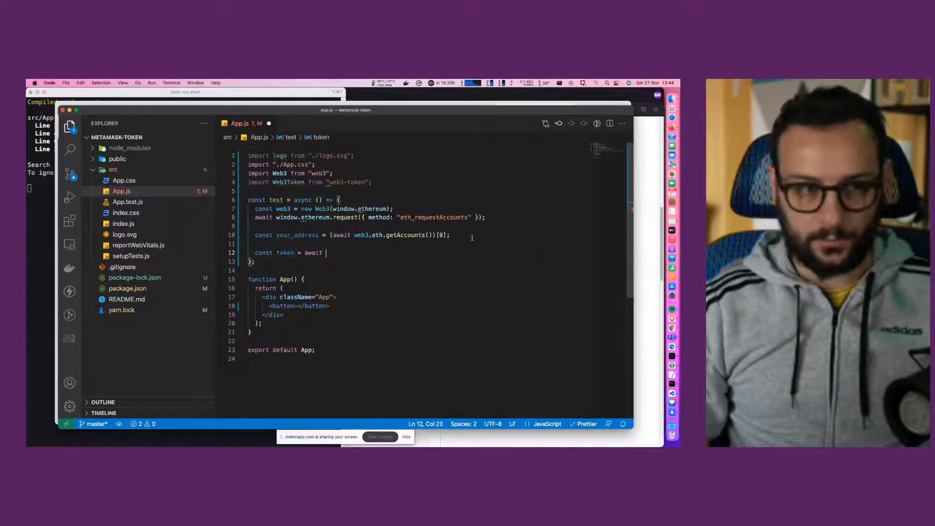
{"action": "type", "text": "Web3Token"}
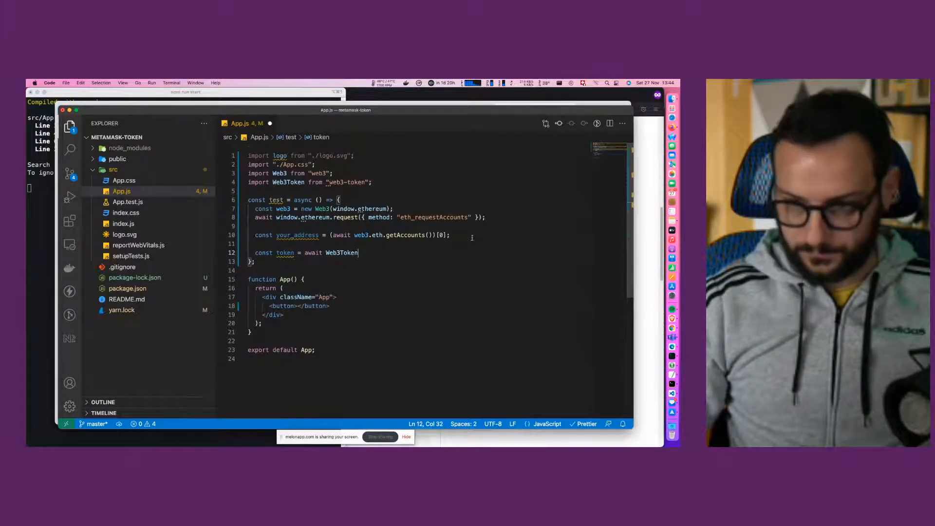
{"action": "type", "text": ".sign"}
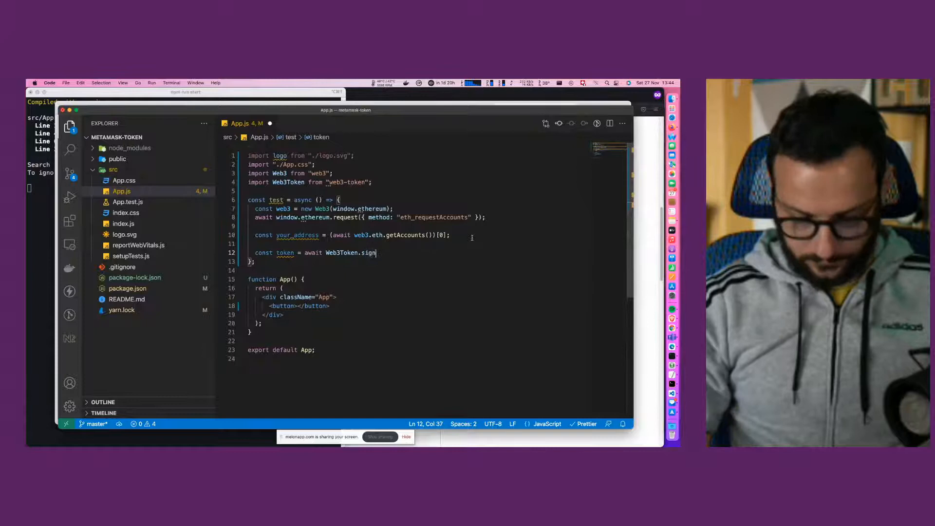
{"action": "type", "text": "("}
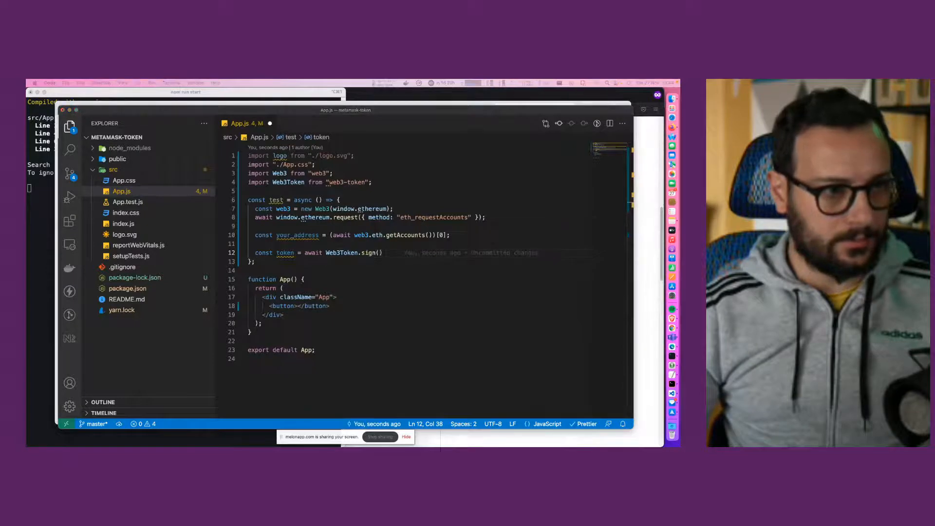
{"action": "double_click", "coordinate": [289, 183]}
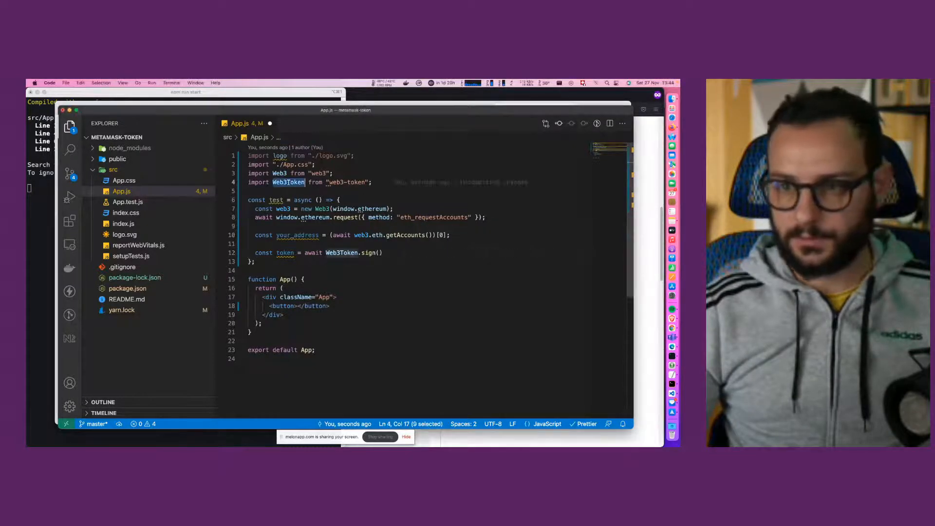
{"action": "left_click", "coordinate": [359, 252]}
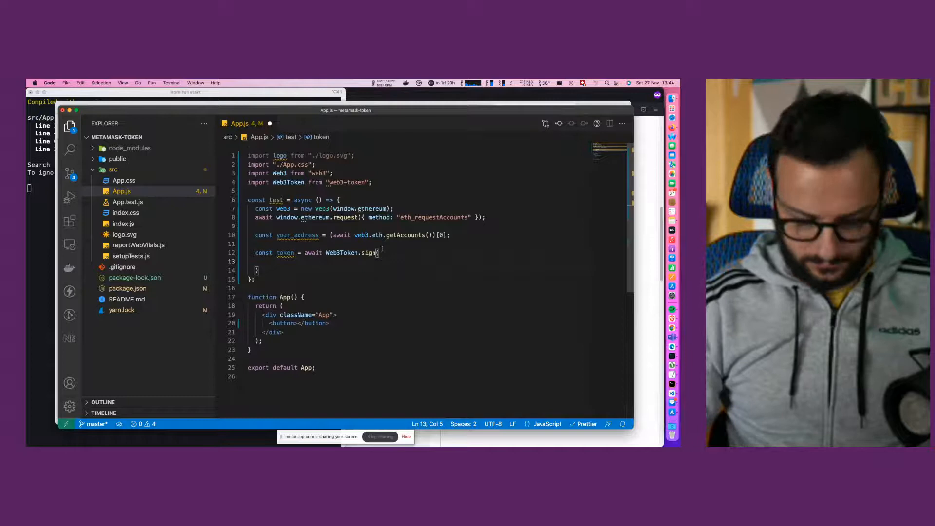
- Write the Web3Token.sign callback calling web3.eth.personal.sign(msg, your_address, "")
{"action": "type", "text": "(msg)"}
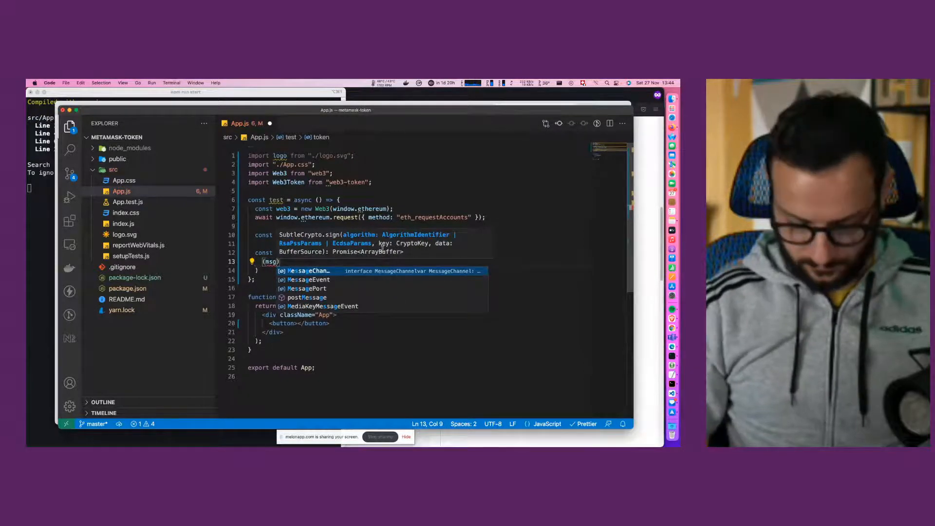
{"action": "type", "text": ": an"}
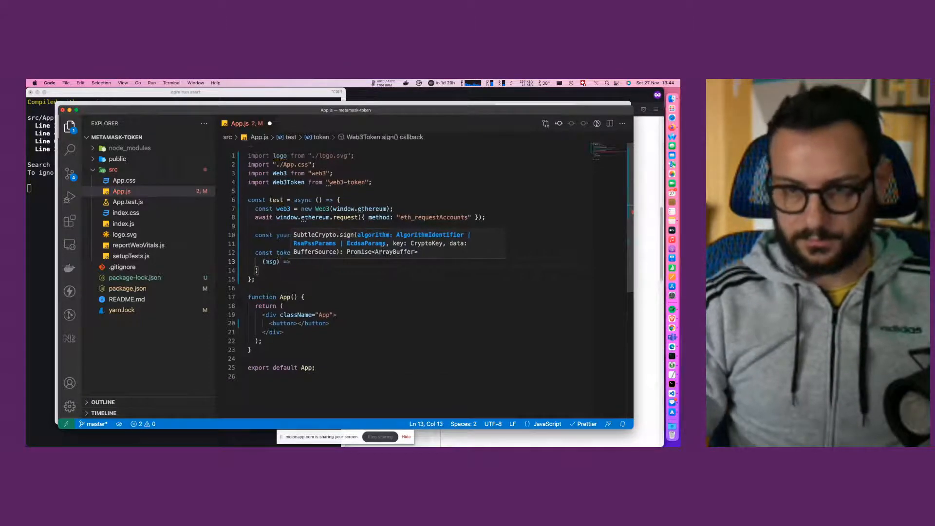
{"action": "type", "text": "w"}
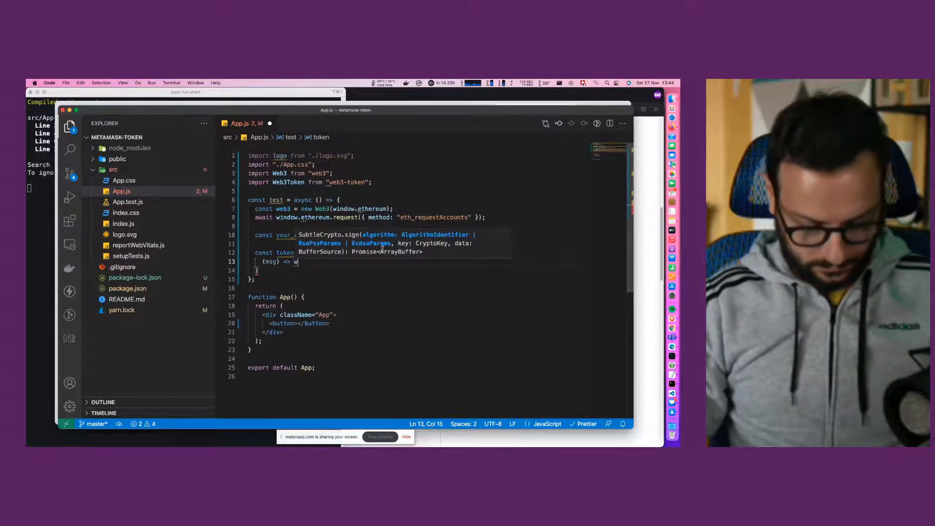
{"action": "type", "text": "eb3"}
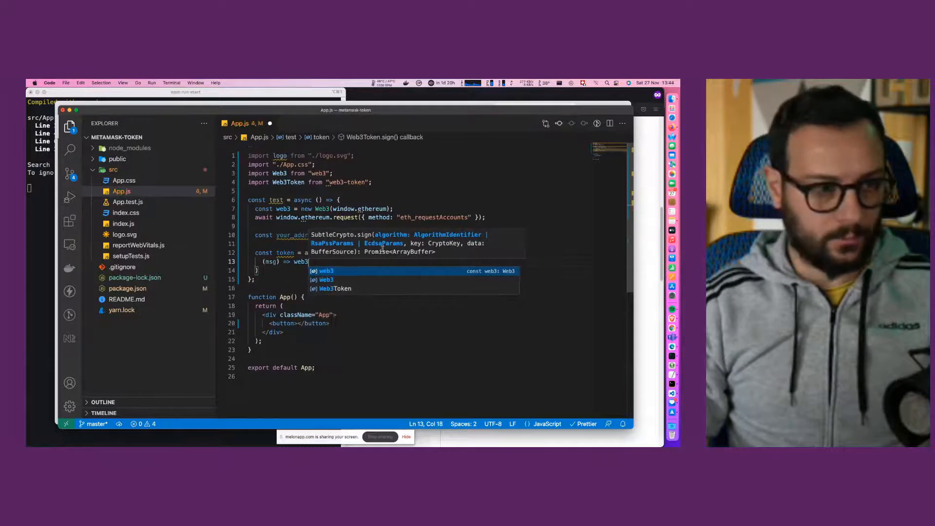
{"action": "type", "text": ".eth"}
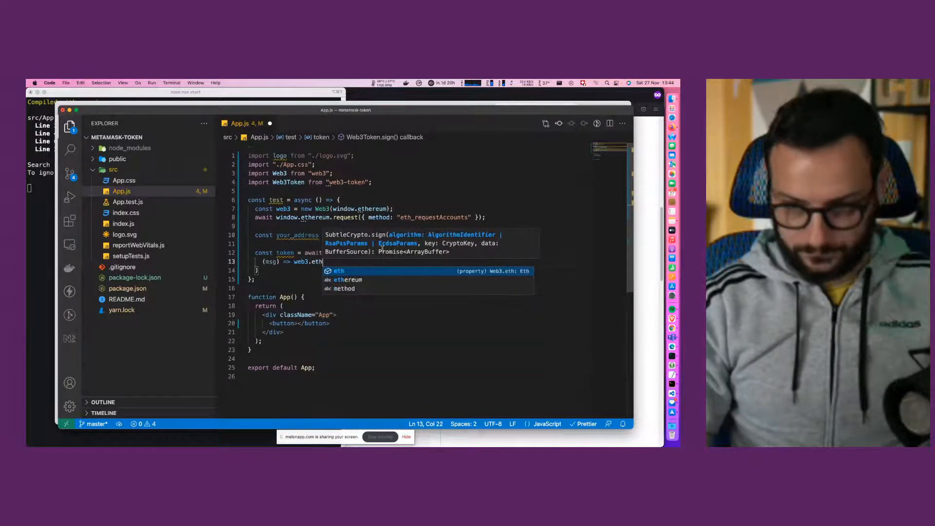
{"action": "type", "text": "p"}
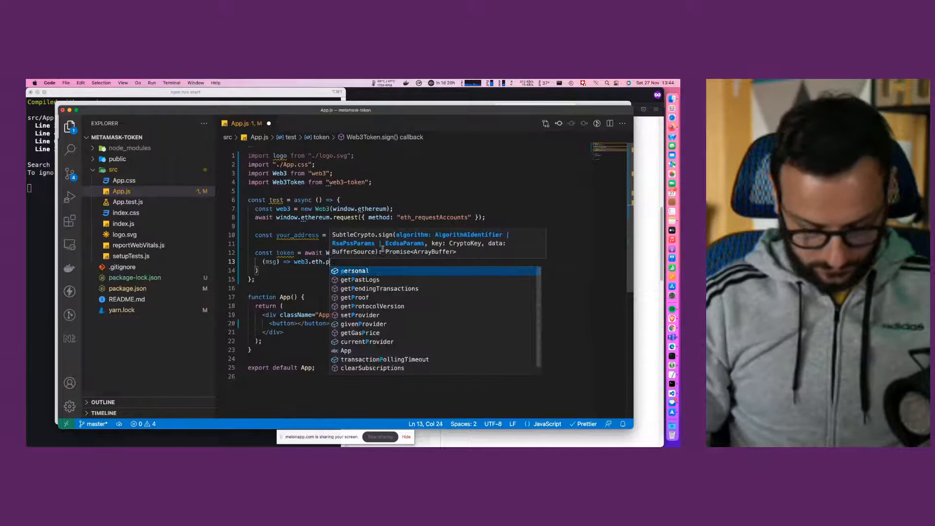
{"action": "type", "text": "ersonal."}
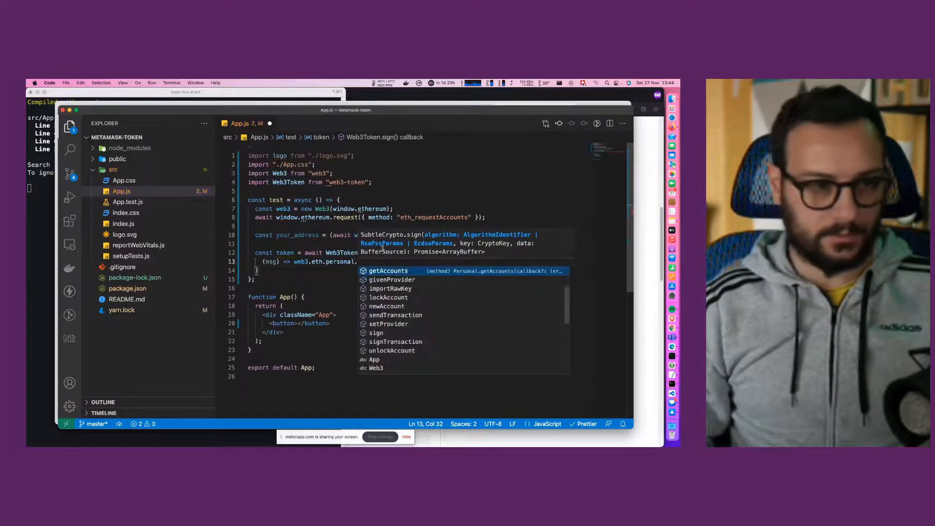
{"action": "type", "text": "sign(msg"}
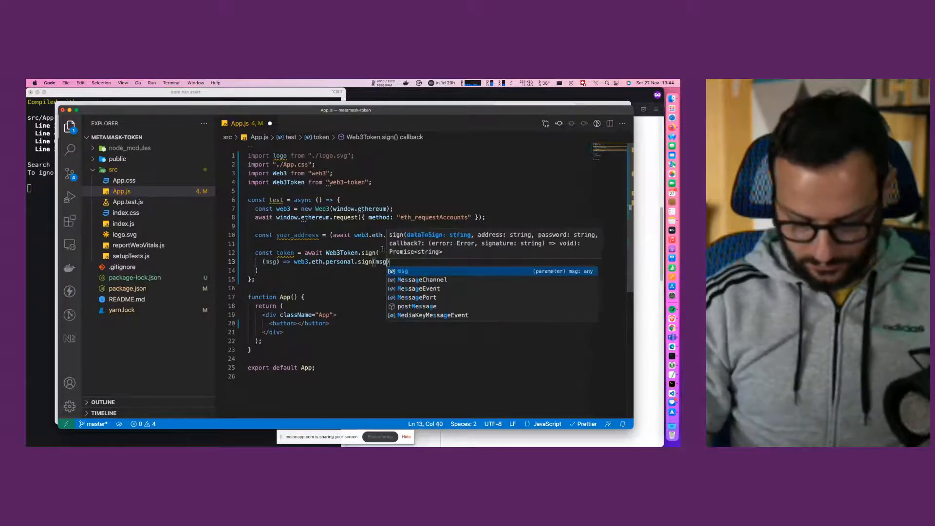
{"action": "type", "text": ","}
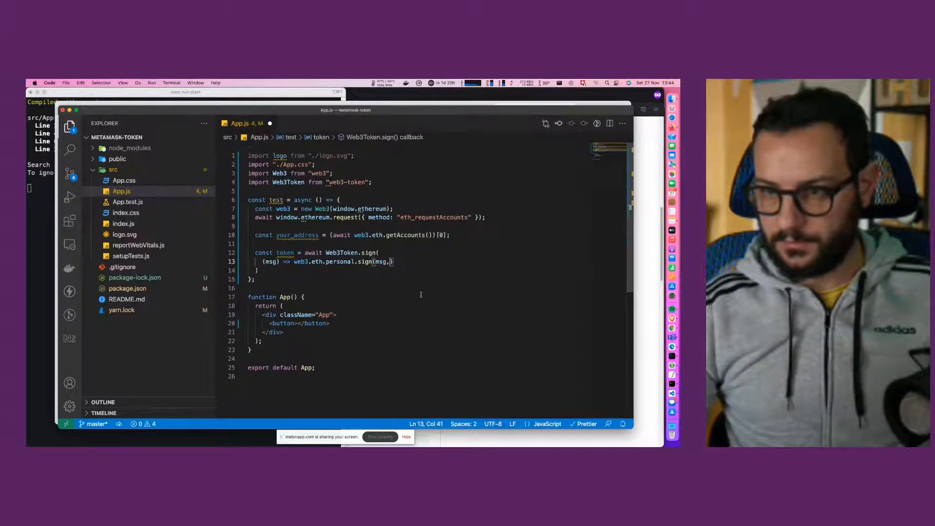
{"action": "type", "text": "your_address"}
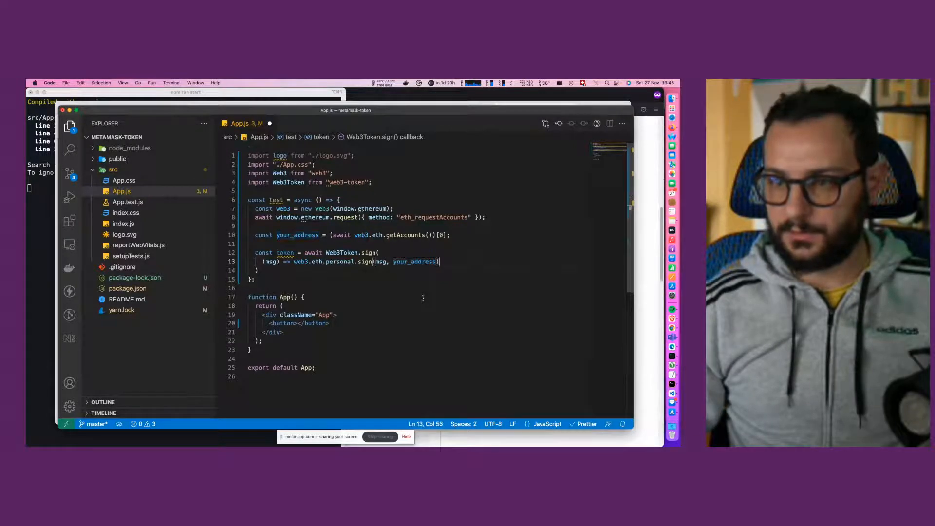
{"action": "type", "text": ","}
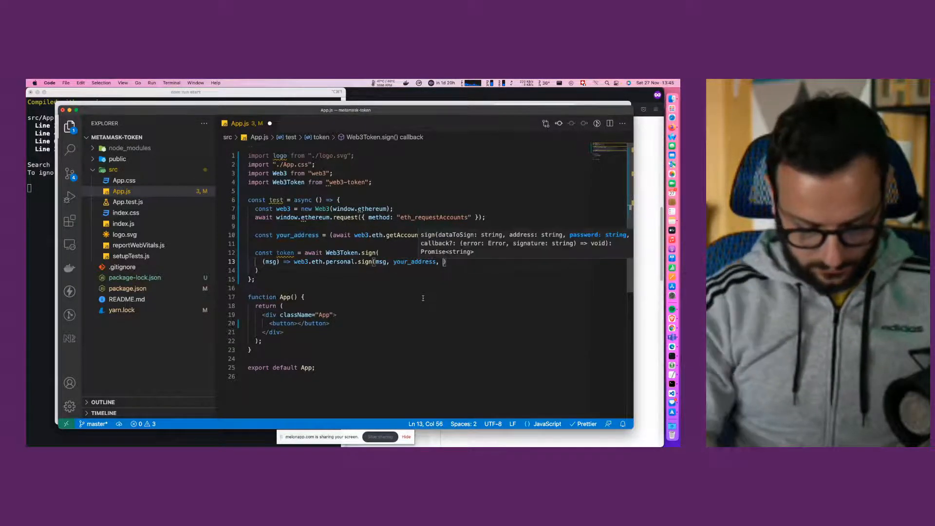
{"action": "type", "text": "\"\""}
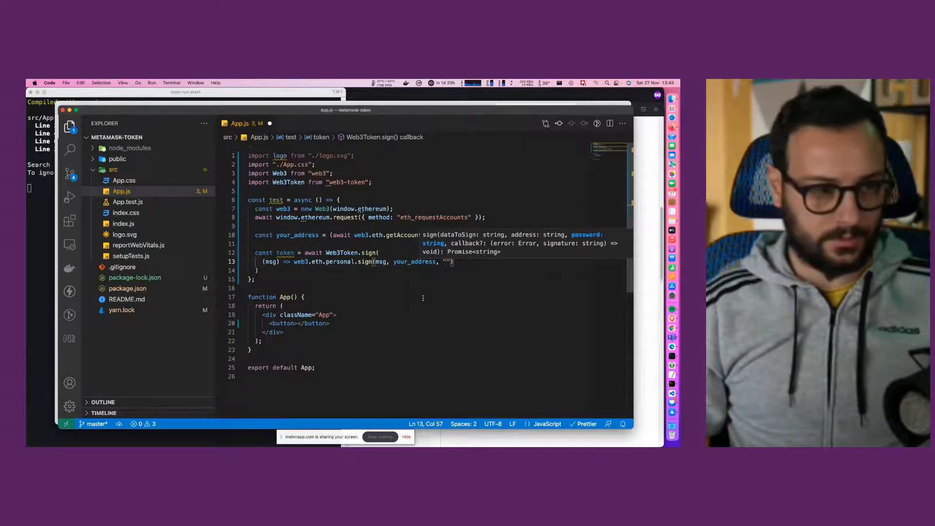
- Add '1d' as the token expiry argument to Web3Token.sign
{"action": "type", "text": ","}
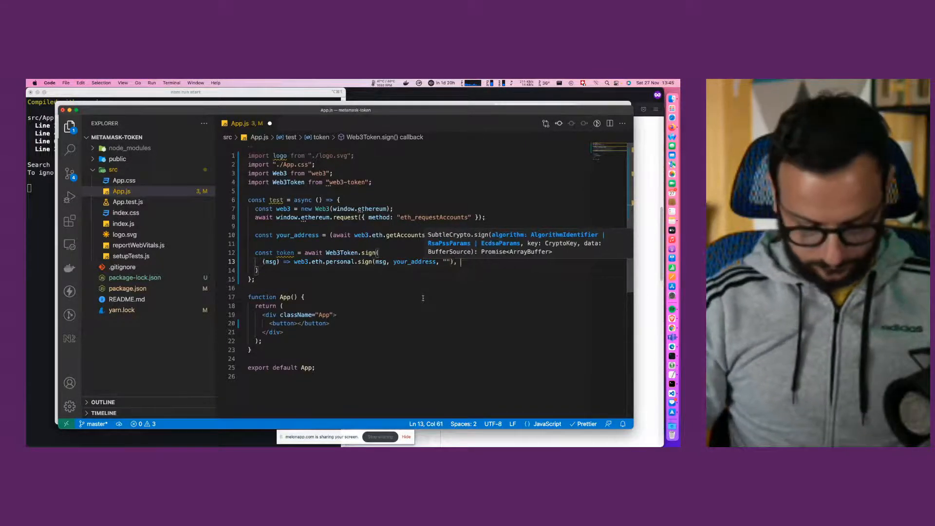
{"action": "type", "text": "'"}
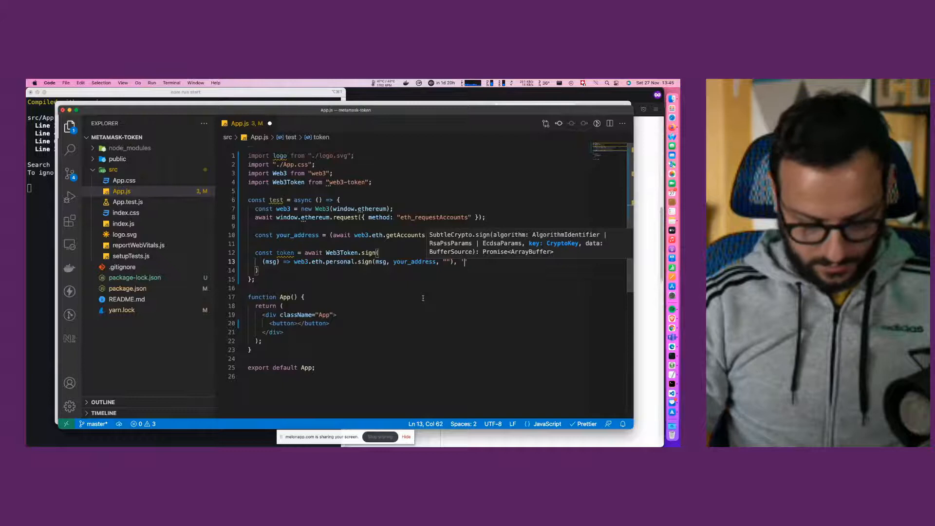
{"action": "type", "text": "1d\""}
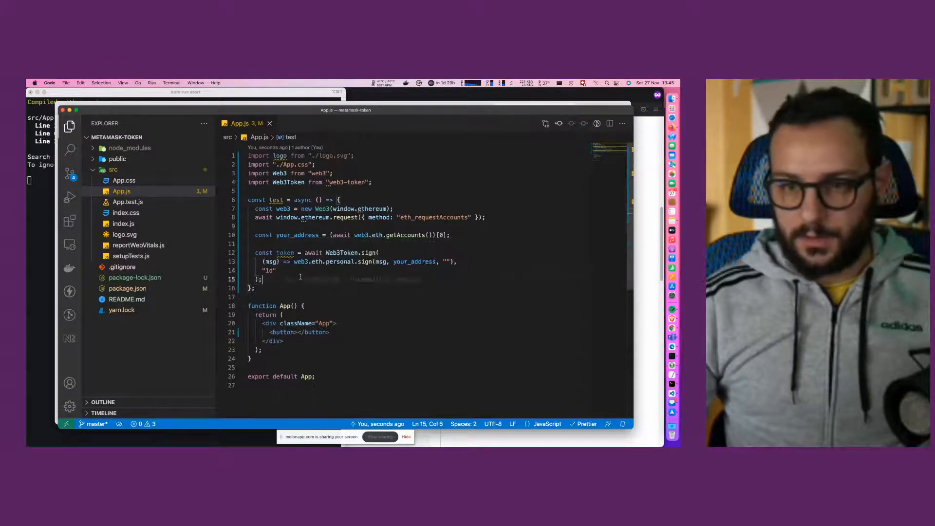
- Add console.log('TOKEN CREATED', token) below the Web3Token.sign call
{"action": "type", "text": "conso"}
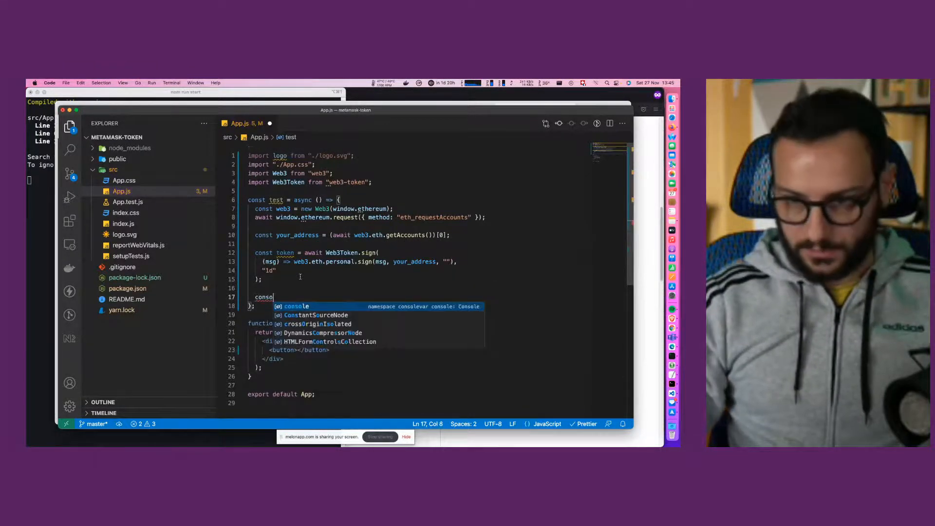
{"action": "type", "text": "le.log"}
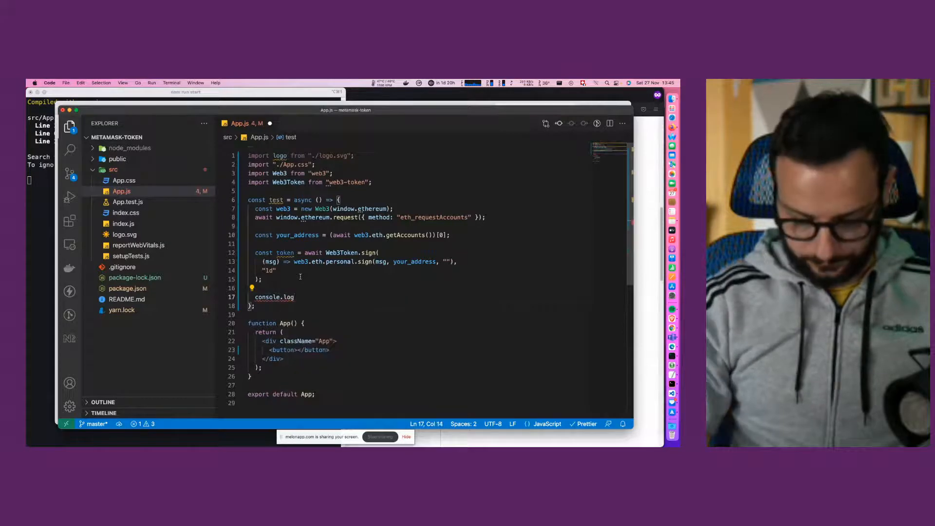
{"action": "type", "text": "(''"}
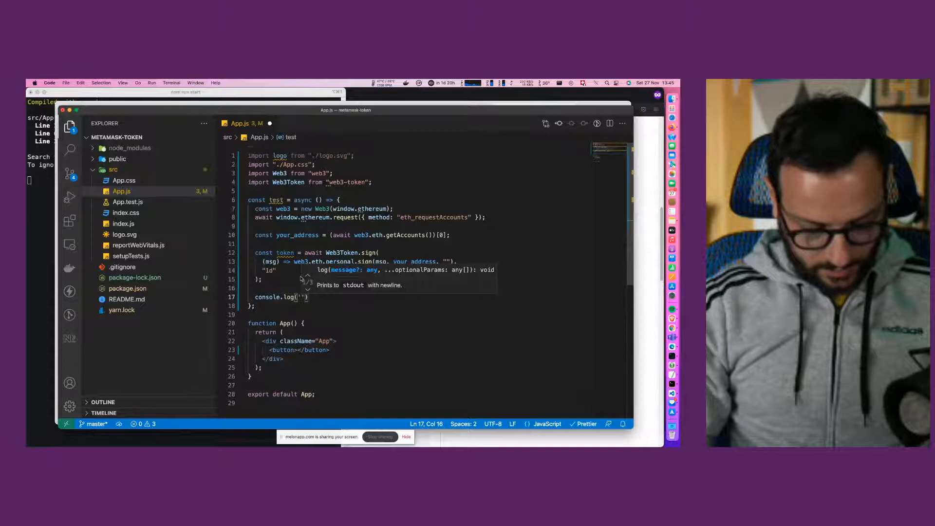
{"action": "type", "text": "TOKEN CREATE"}
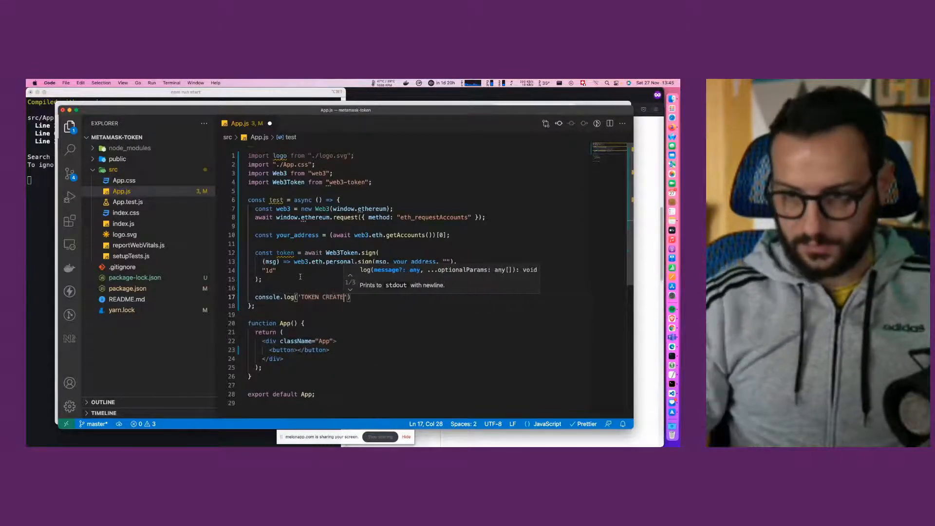
{"action": "type", "text": "D"}
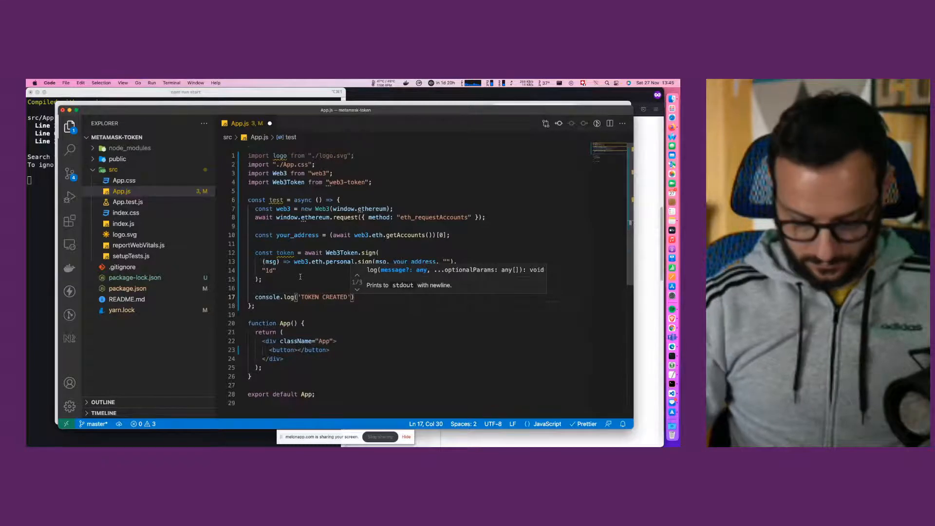
{"action": "type", "text": ", TOKEN"}
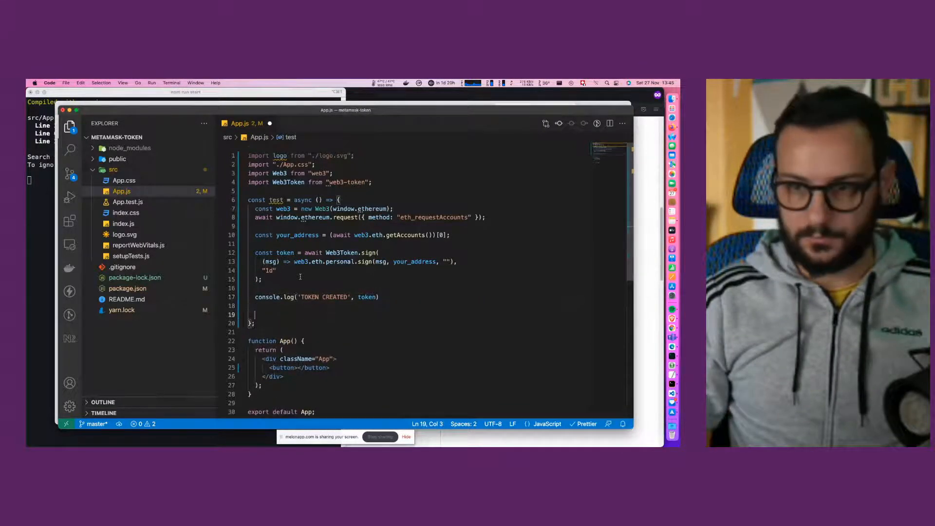
- Destructure address and body from await Web3Token.verify(token)
{"action": "type", "text": "const {"}
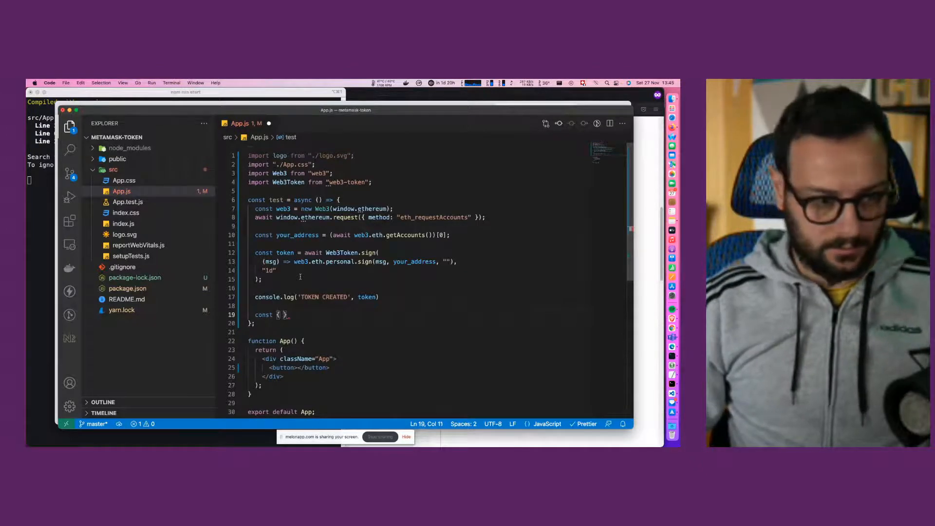
{"action": "type", "text": "address"}
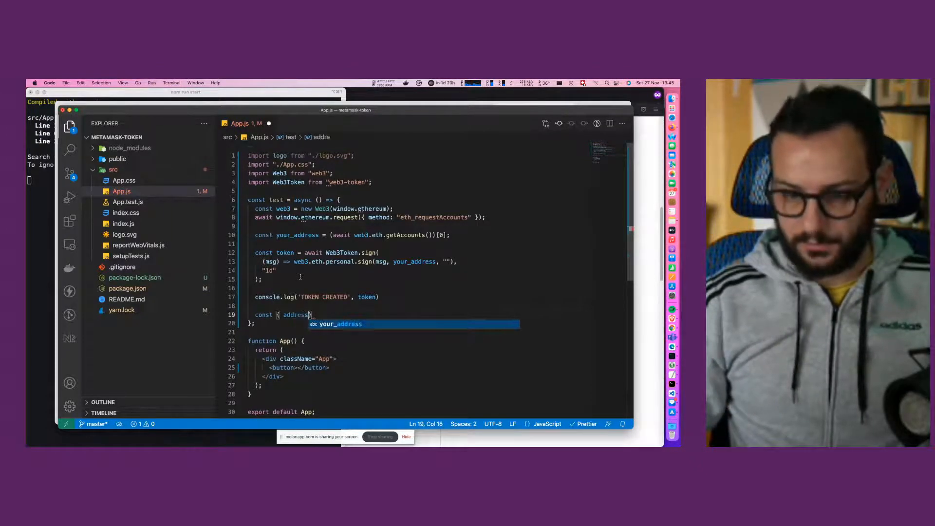
{"action": "type", "text": ", body"}
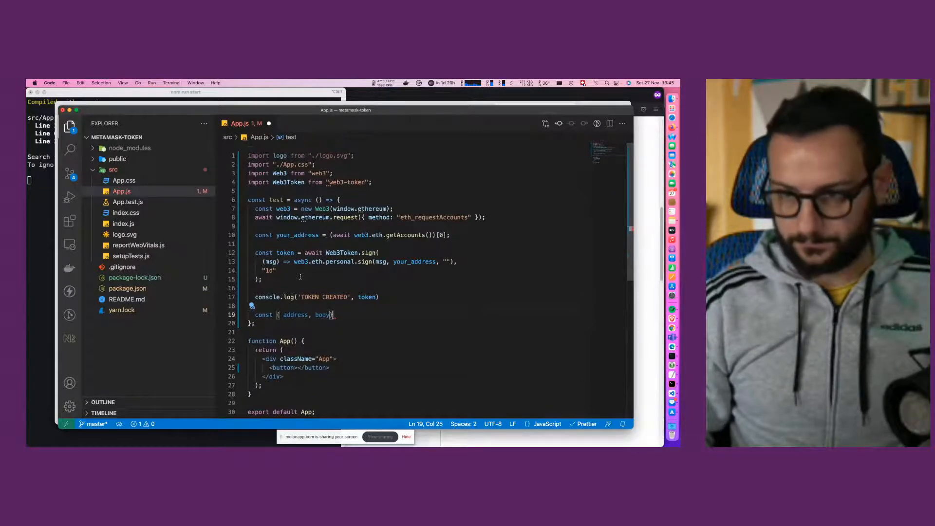
{"action": "type", "text": "="}
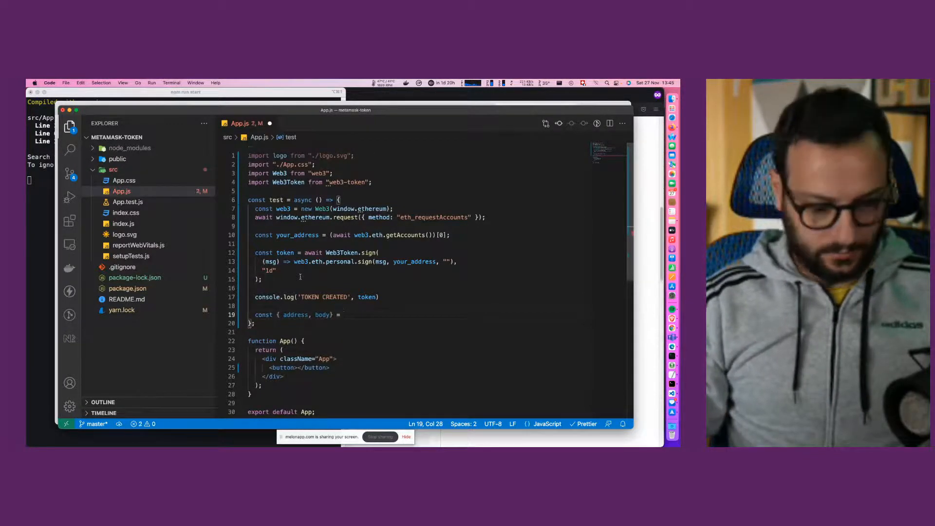
{"action": "type", "text": "await"}
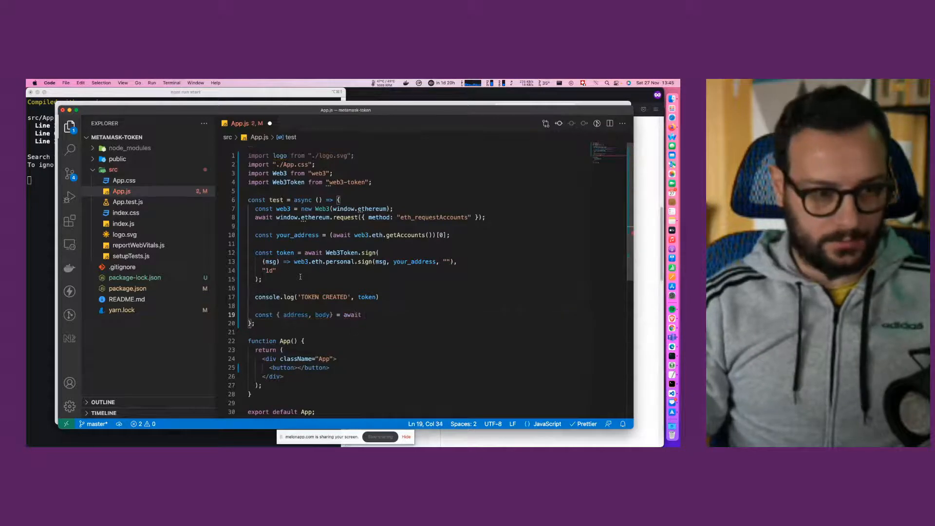
{"action": "type", "text": "Web3"}
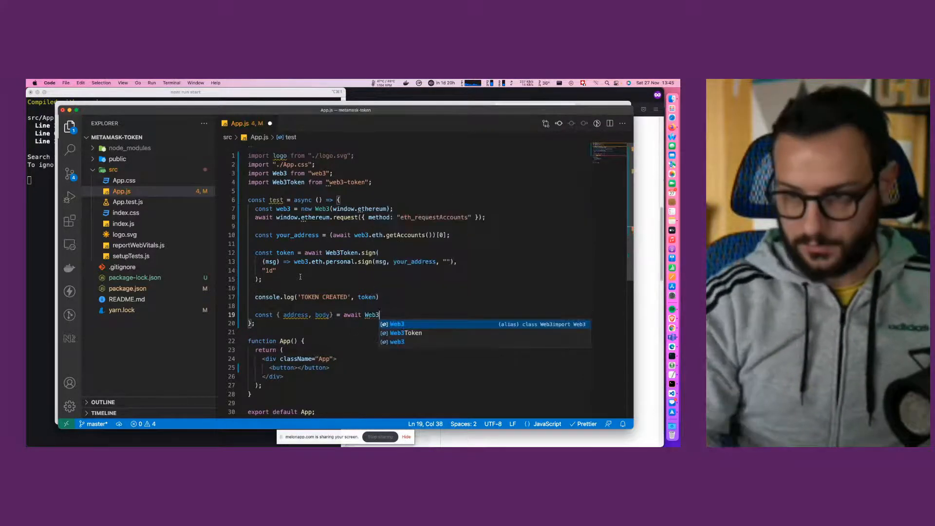
{"action": "type", "text": "Token"}
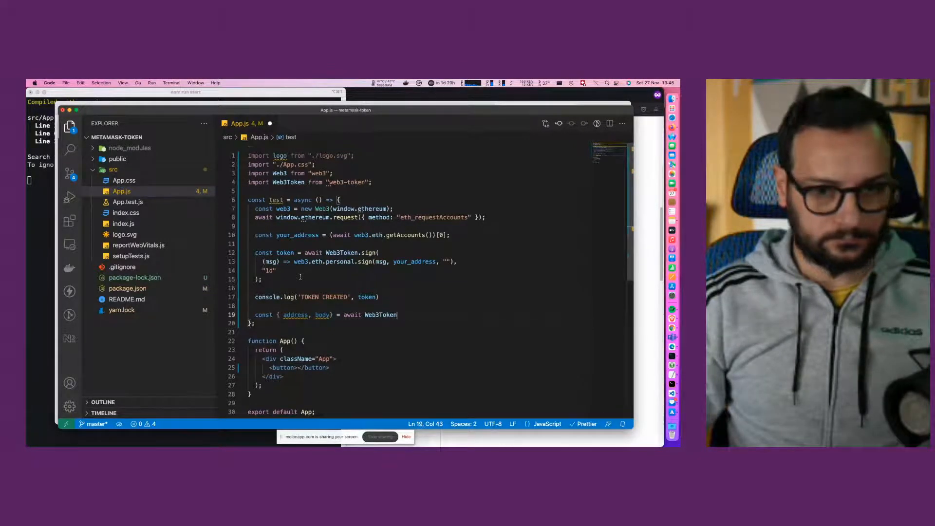
{"action": "type", "text": ".veri"}
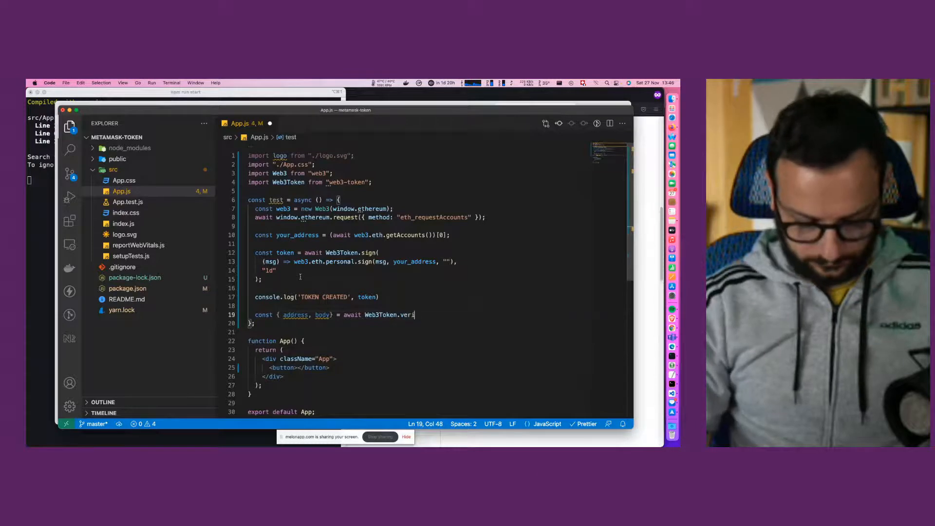
{"action": "type", "text": "ify()"}
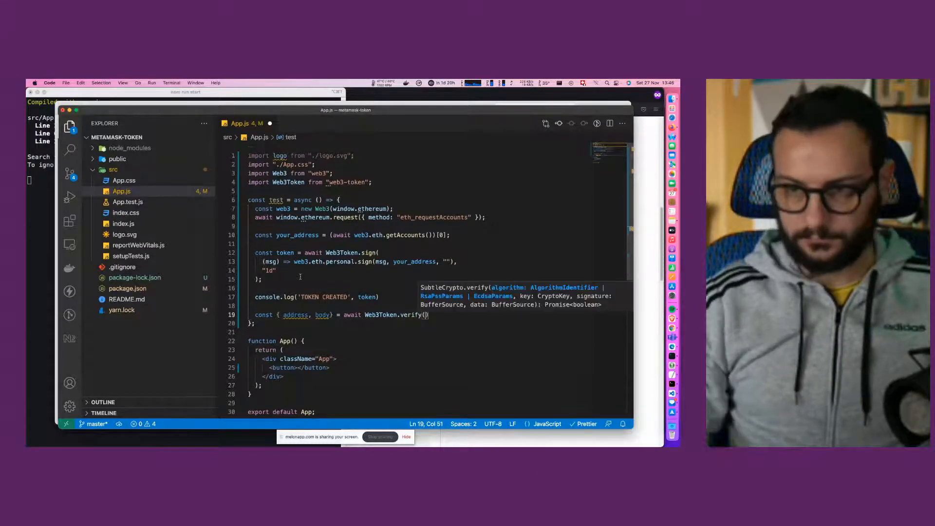
{"action": "type", "text": "t"}
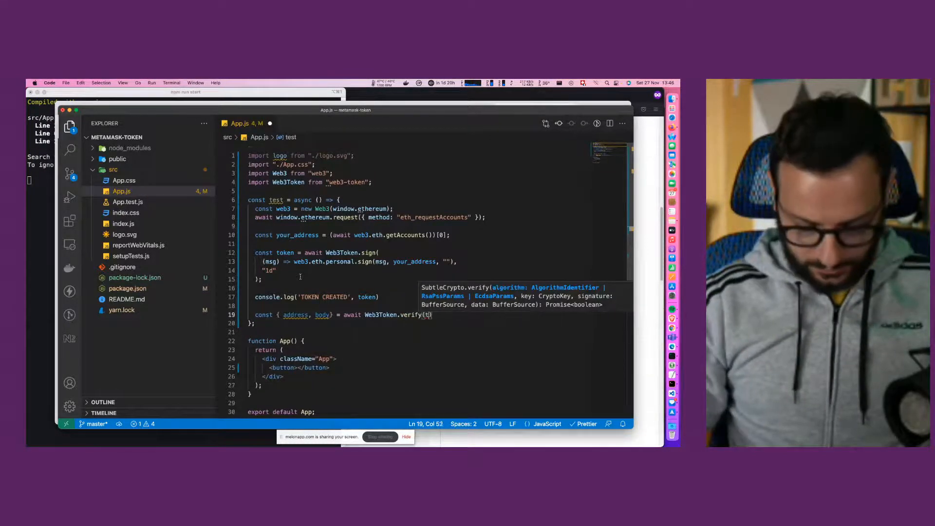
{"action": "type", "text": "token"}
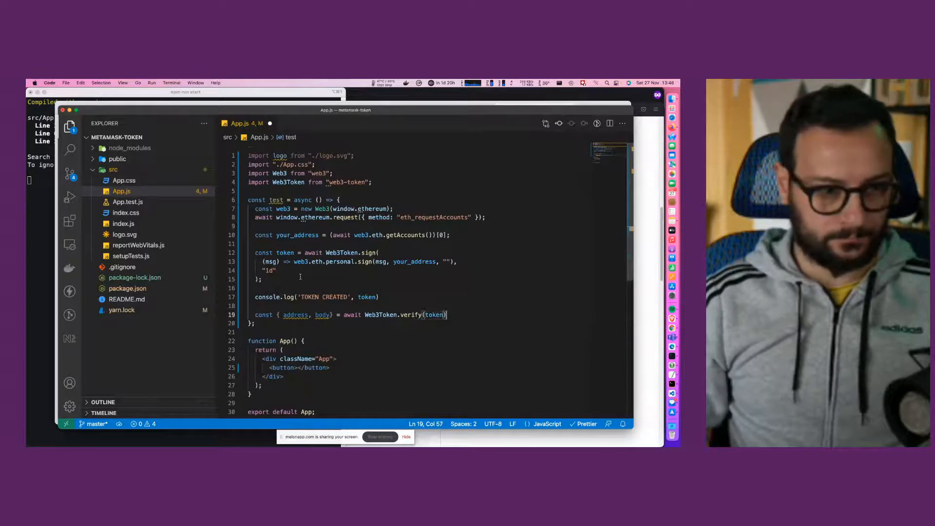
- Log "ADDRESS RECOVERED" with address and body
{"action": "type", "text": "co"}
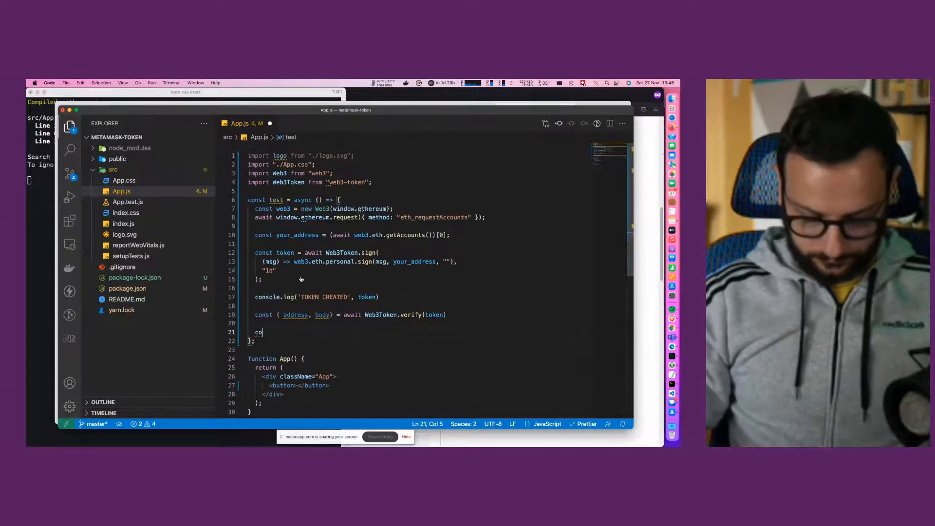
{"action": "type", "text": "nsole.log('ADDRESS RECOVERED"}
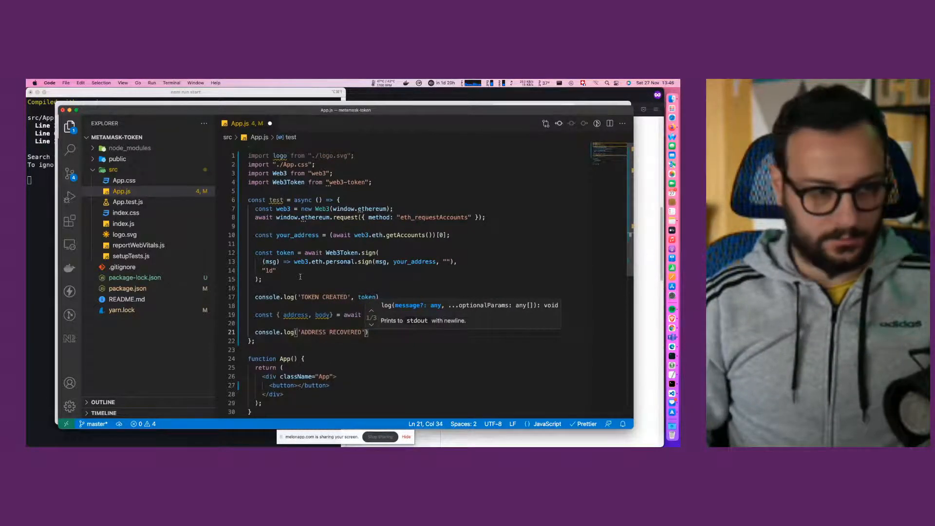
{"action": "type", "text": "address,"}
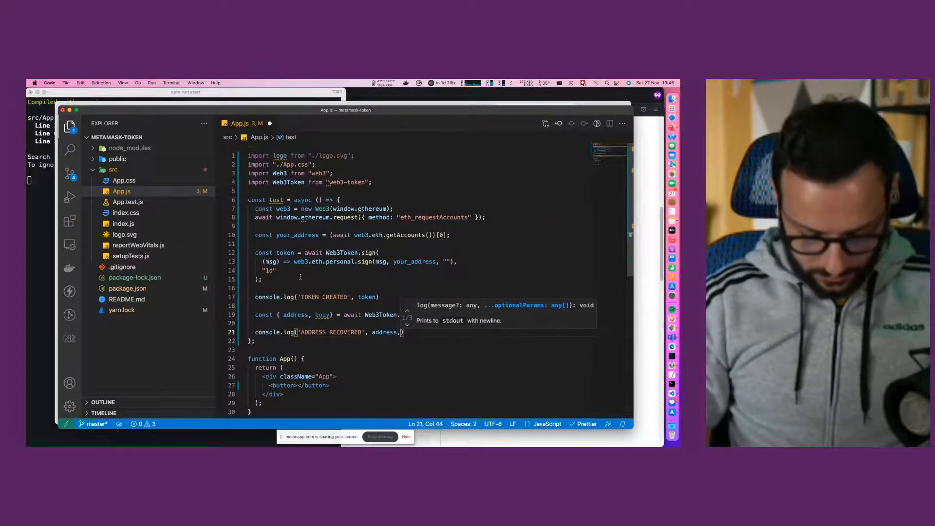
{"action": "type", "text": "body"}
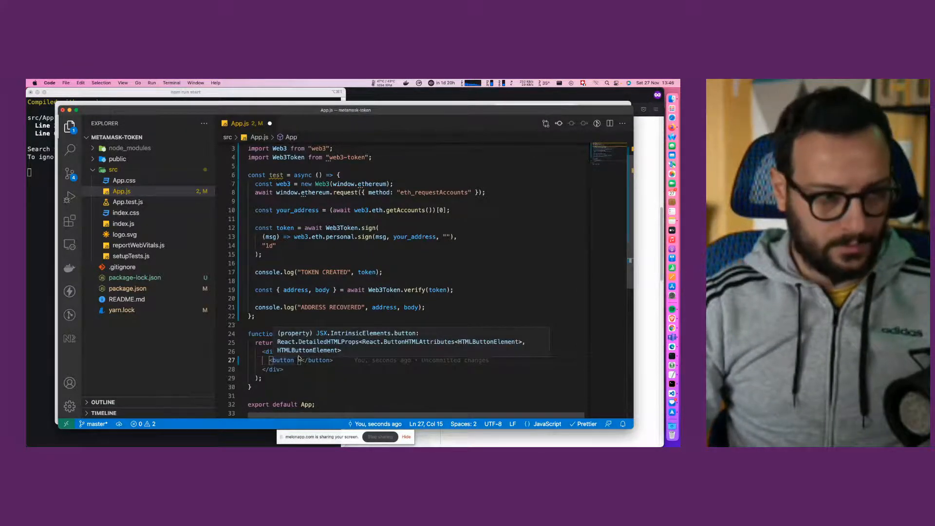
- Give the button onClick={() => test()} and the label 'test'
{"action": "type", "text": "onc"}
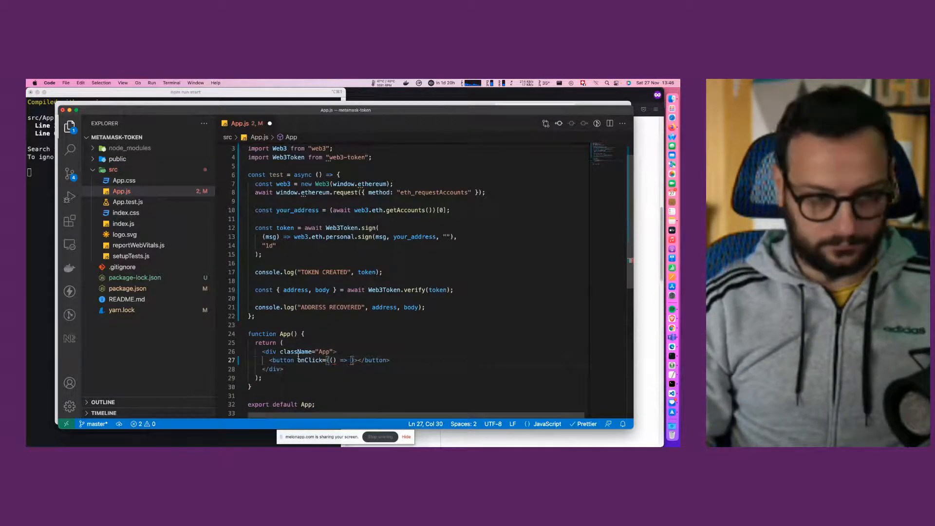
{"action": "type", "text": "test()"}
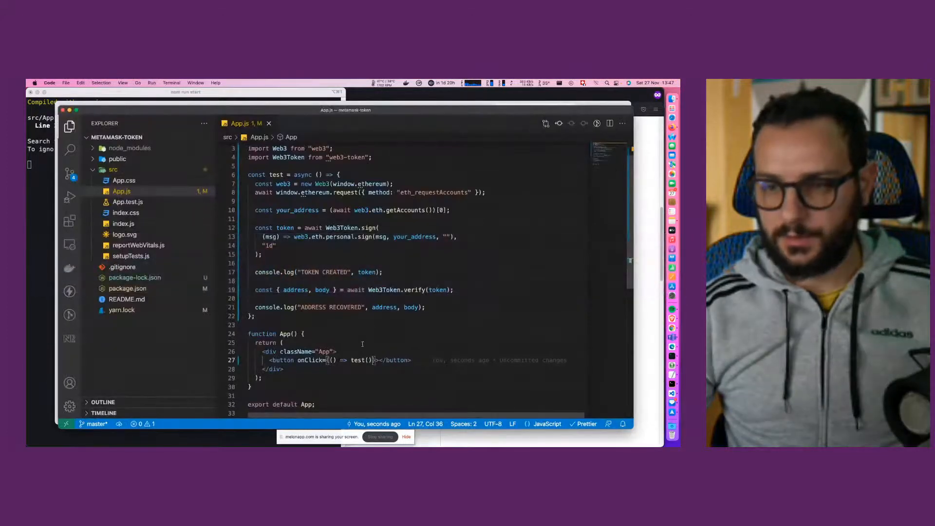
{"action": "type", "text": "test"}
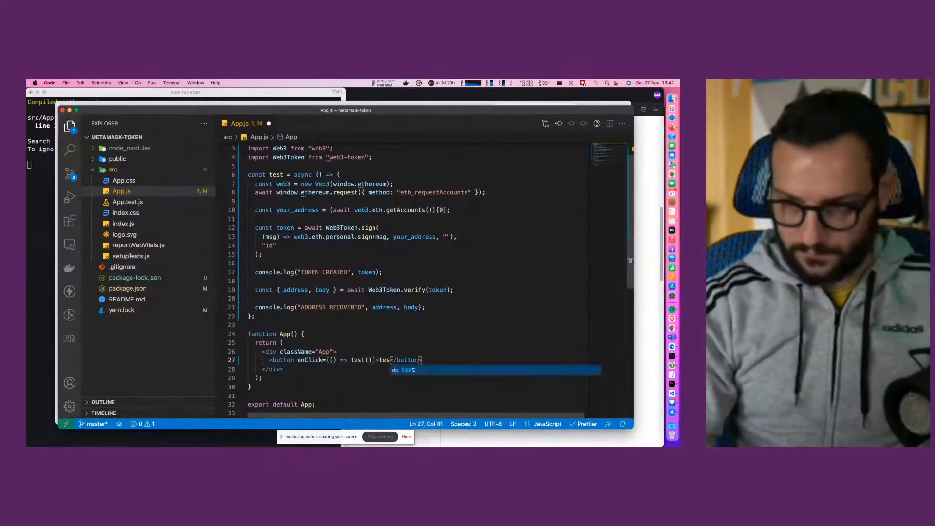
{"action": "type", "text": "t"}
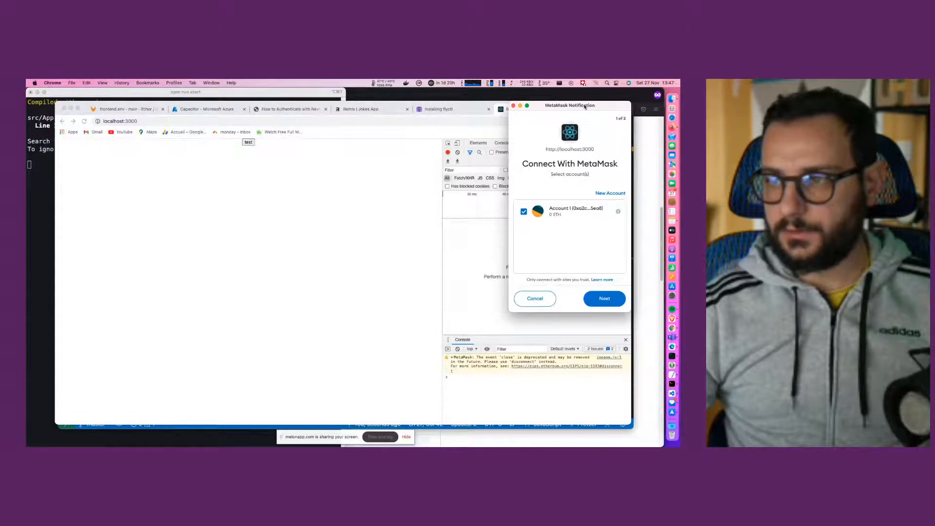
- Click test, then connect Account 1 in MetaMask and sign the message
{"action": "left_click", "coordinate": [534, 299]}
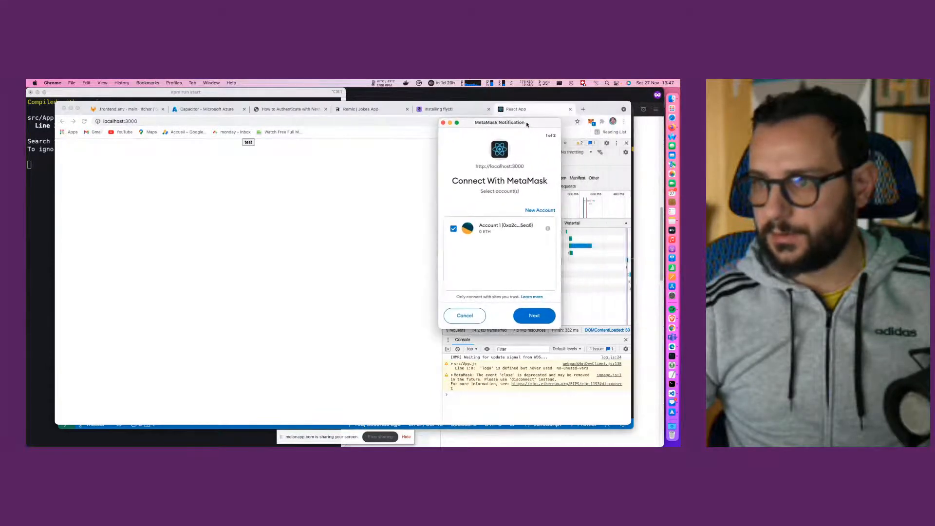
{"action": "left_click", "coordinate": [533, 315]}
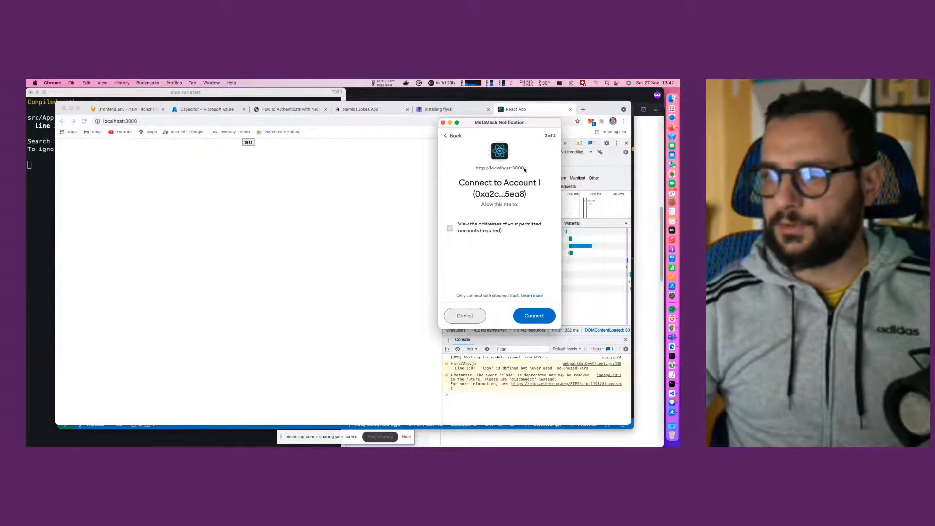
{"action": "left_click", "coordinate": [532, 316]}
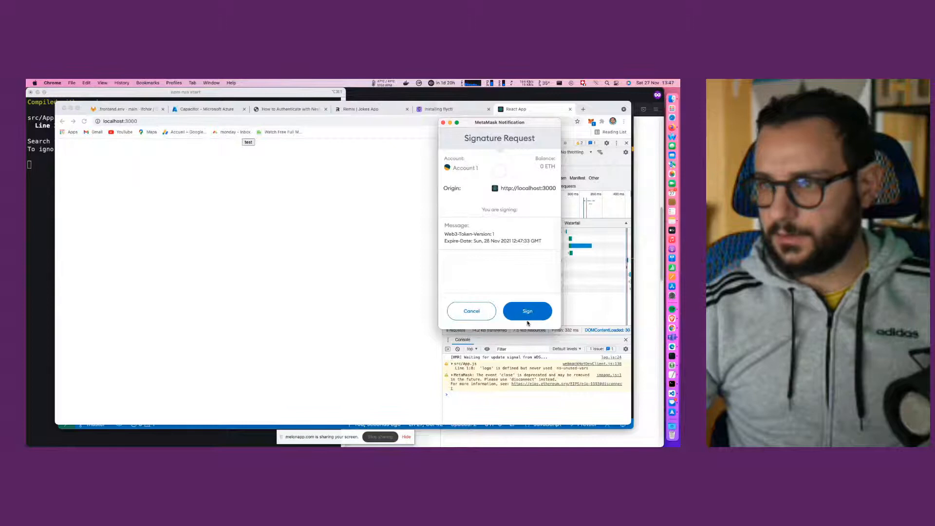
{"action": "left_click", "coordinate": [527, 310]}
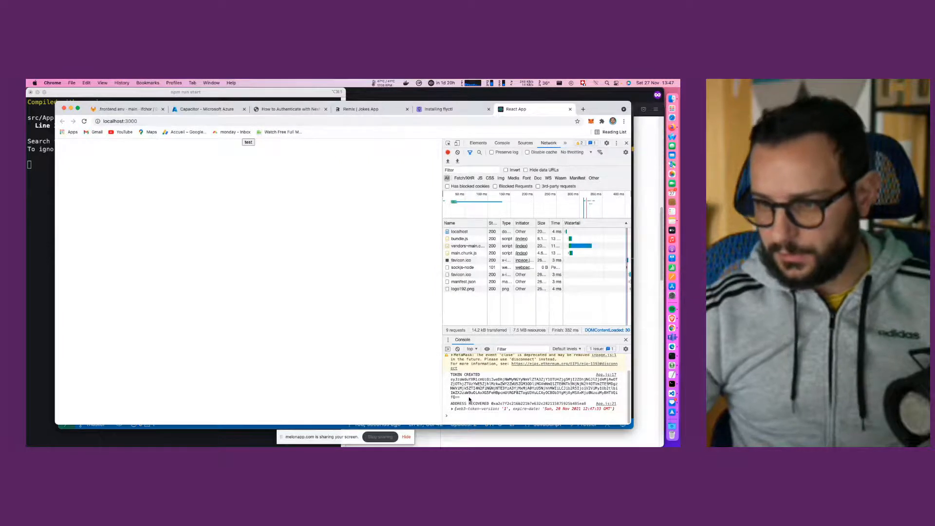
- Select the logged token, expand the recovered body, and return to VS Code
{"action": "double_click", "coordinate": [534, 385]}
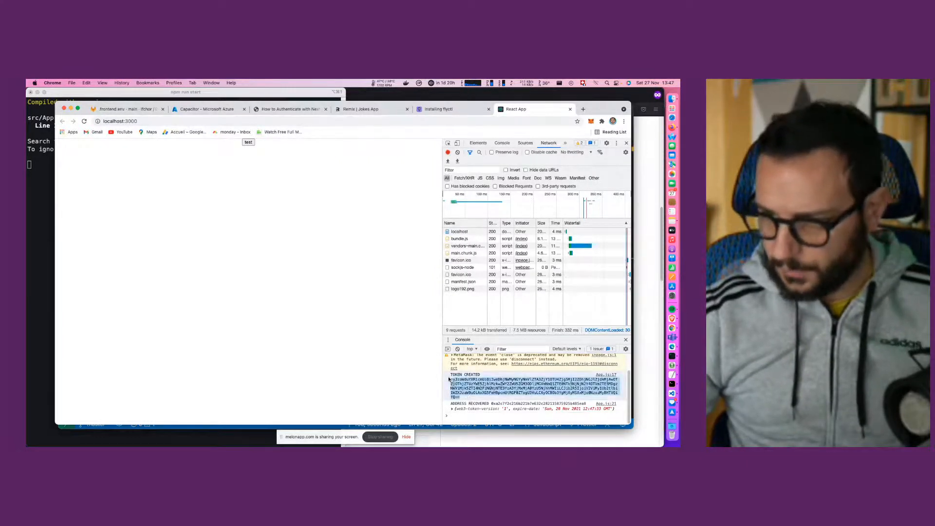
{"action": "left_click", "coordinate": [451, 387]}
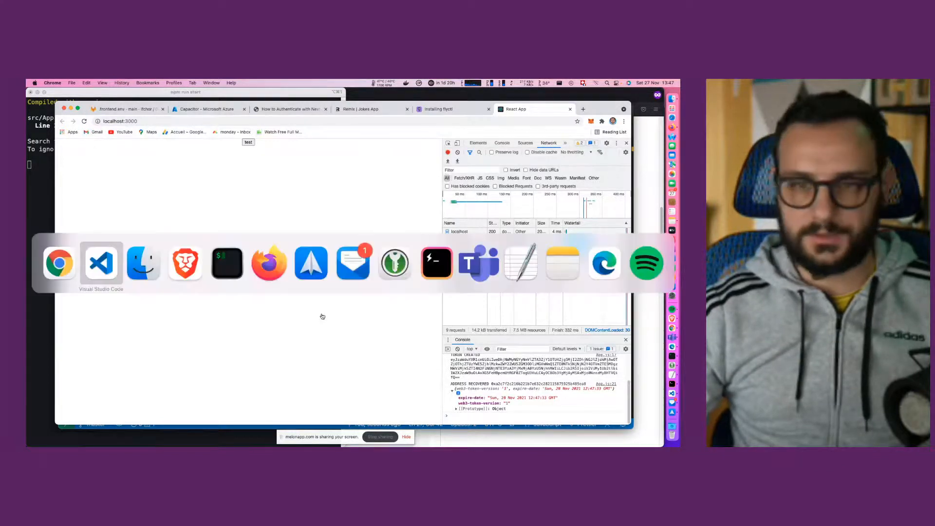
{"action": "left_click", "coordinate": [101, 263]}
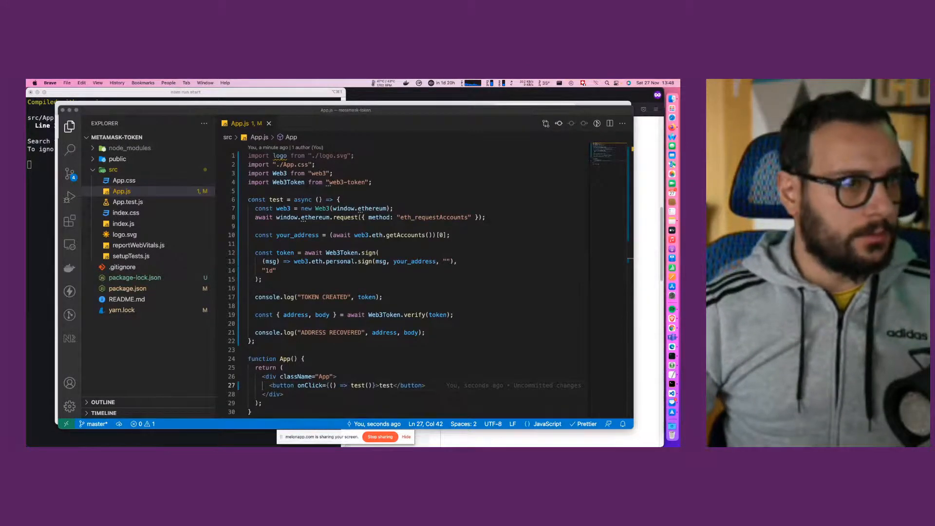
{"action": "mouse_move", "coordinate": [342, 300]}
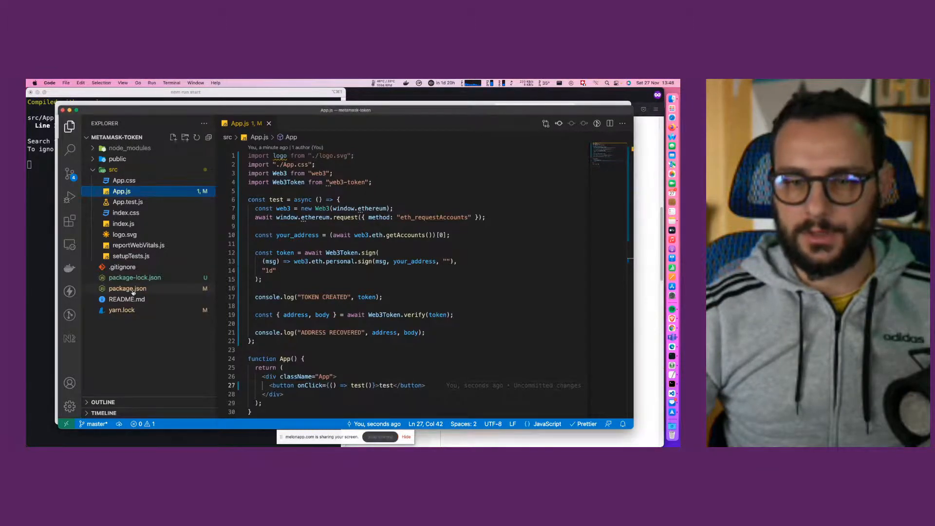
- View the web3 and web3-token dependencies in package.json
{"action": "left_click", "coordinate": [127, 288]}
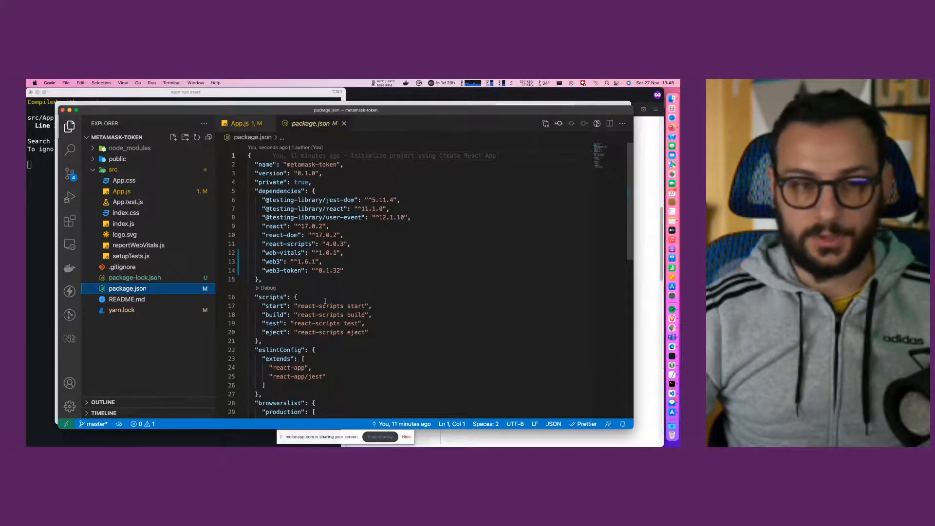
{"action": "scroll", "scroll_direction": "down", "scroll_amount": 3}
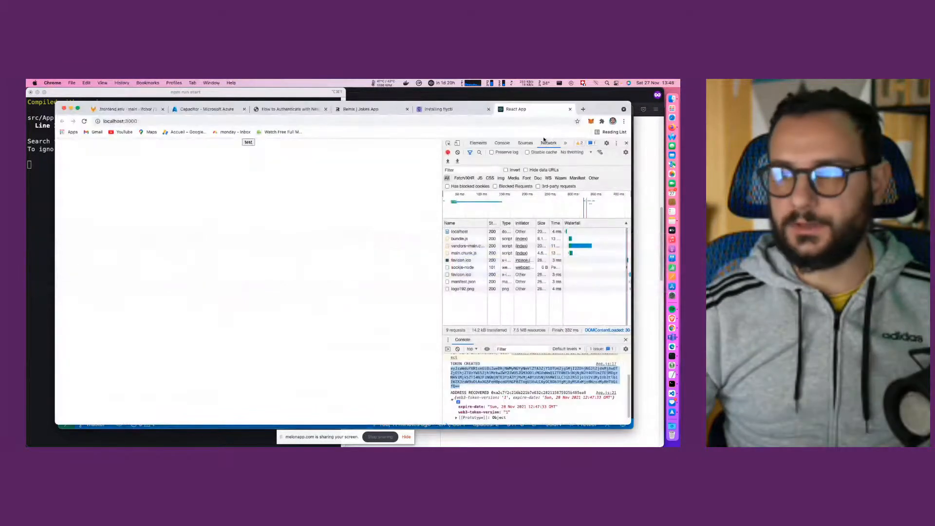
- Search npm for 'web3' and open its package page
{"action": "left_click", "coordinate": [597, 109]}
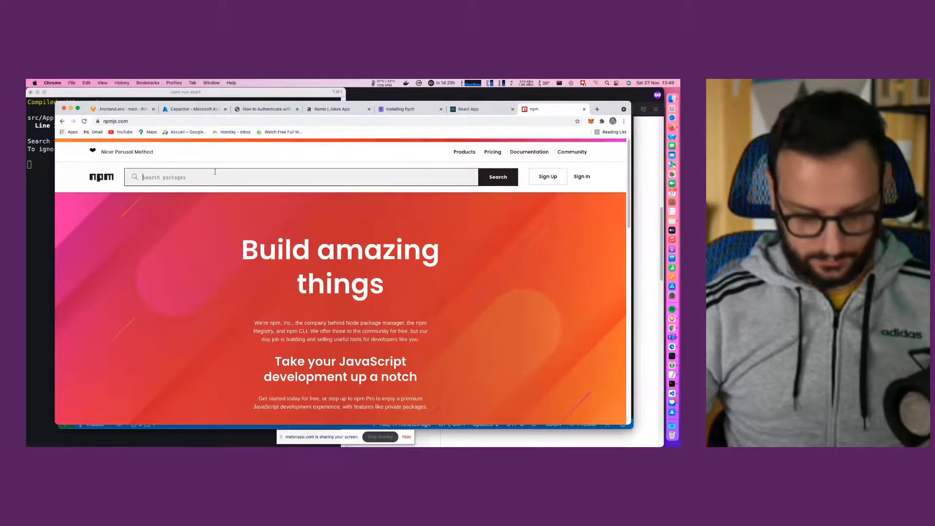
{"action": "type", "text": "web3"}
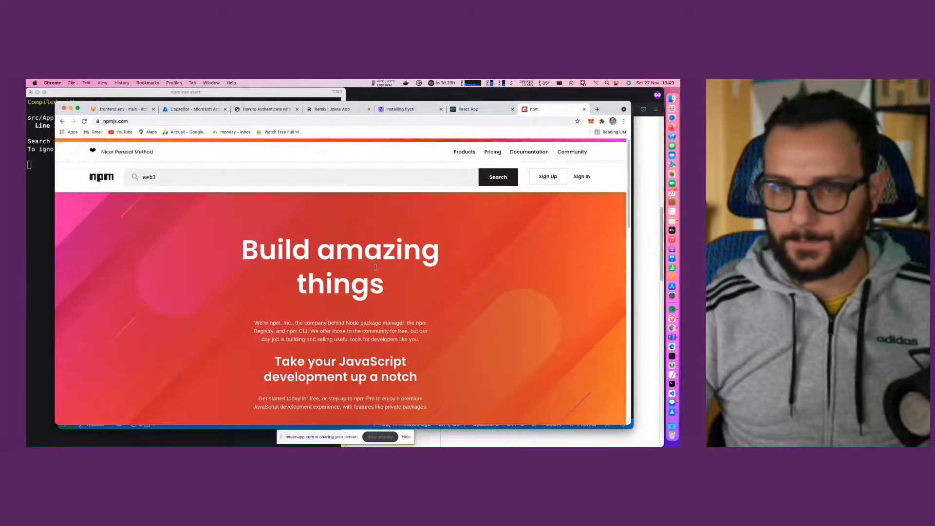
{"action": "left_click", "coordinate": [497, 177]}
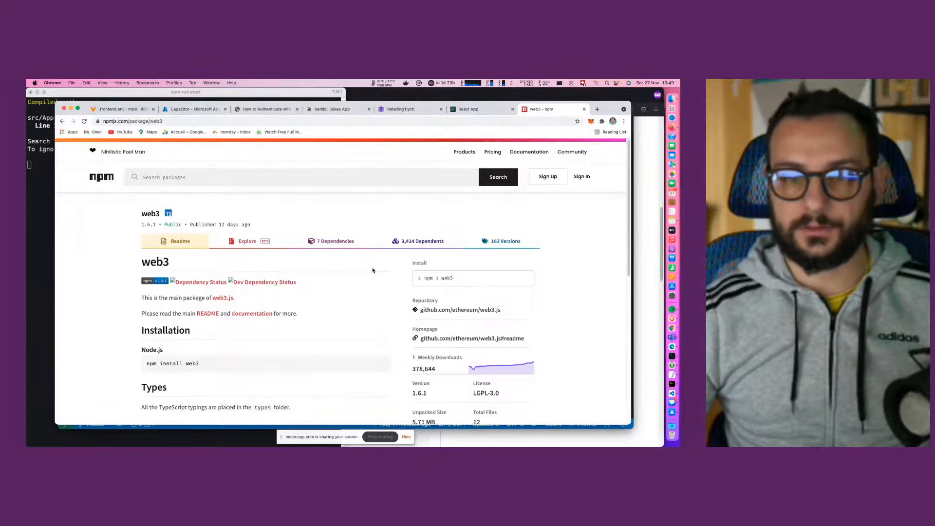
- Search npm for 'web3-token' and browse its page
{"action": "left_click", "coordinate": [297, 176]}
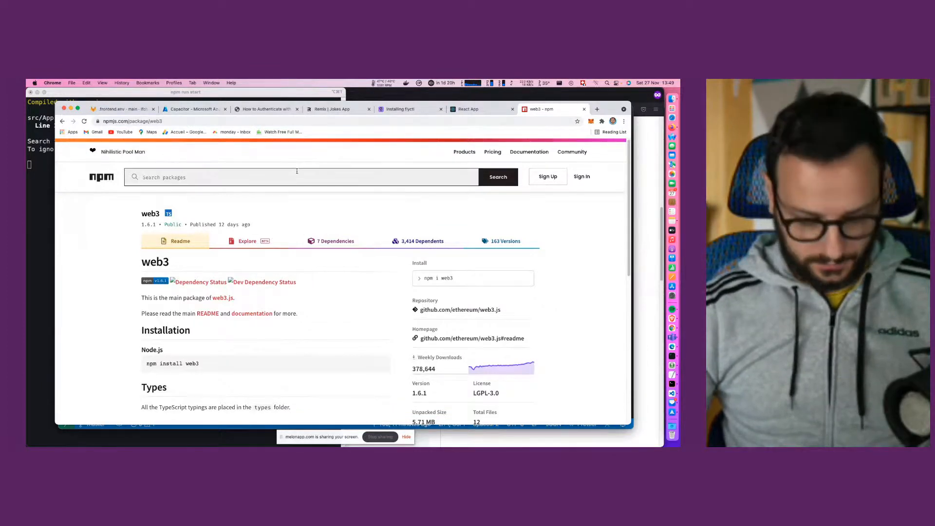
{"action": "type", "text": "web3-t"}
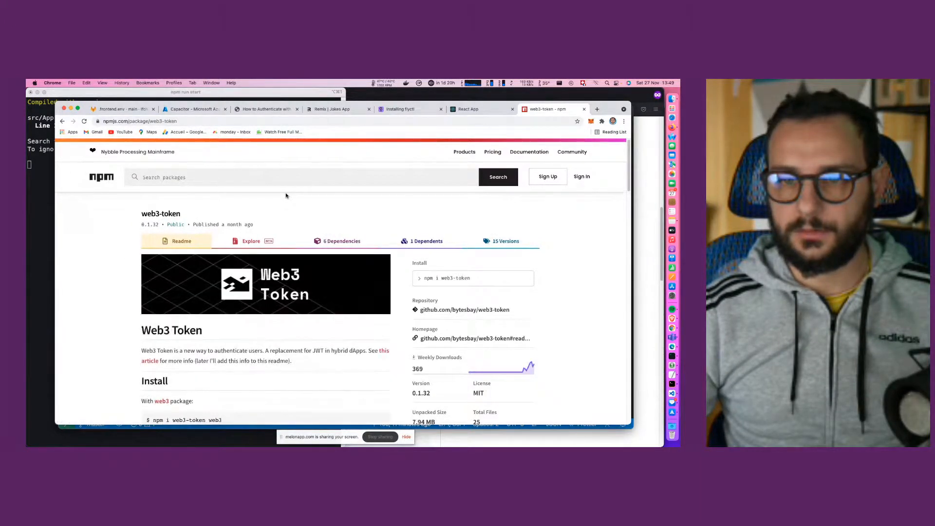
{"action": "scroll", "scroll_direction": "down", "scroll_amount": 3}
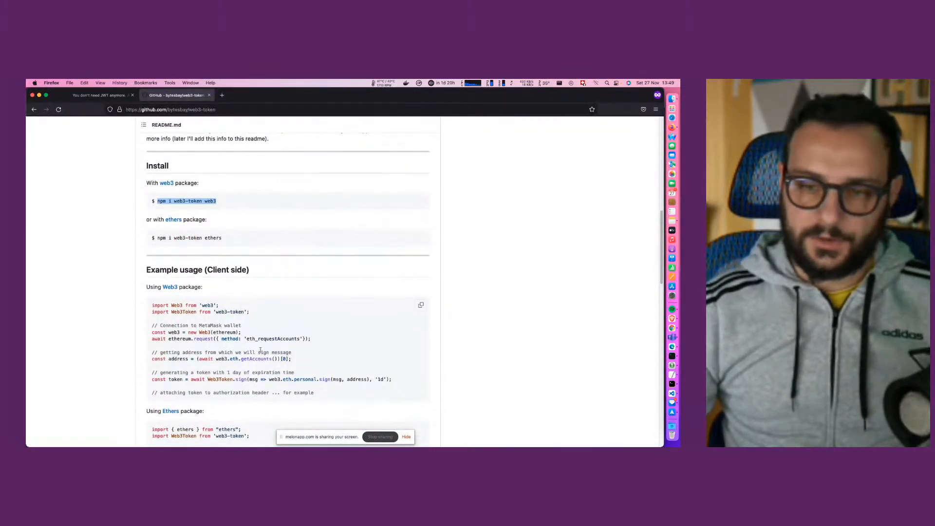
- Scroll the web3-token README to the Ethers client-side example
{"action": "scroll", "scroll_direction": "down", "scroll_amount": 3}
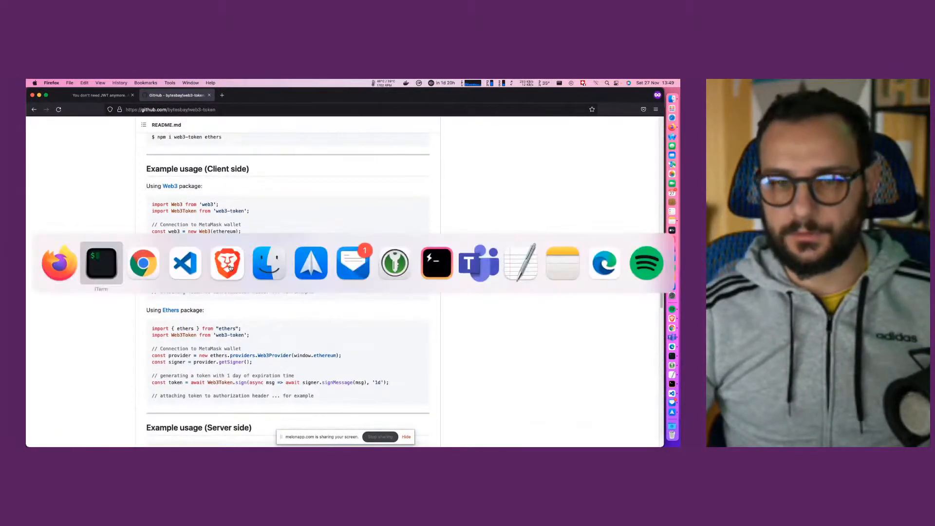
{"action": "mouse_move", "coordinate": [59, 262]}
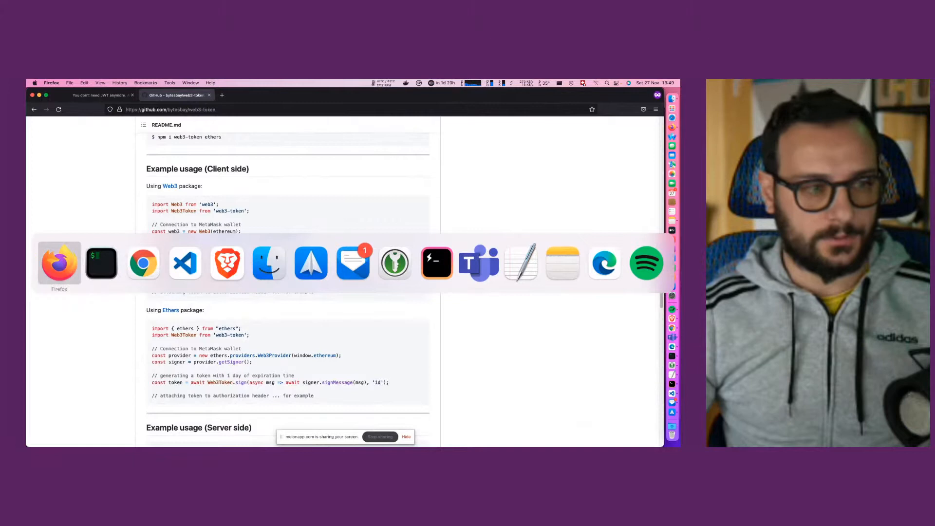